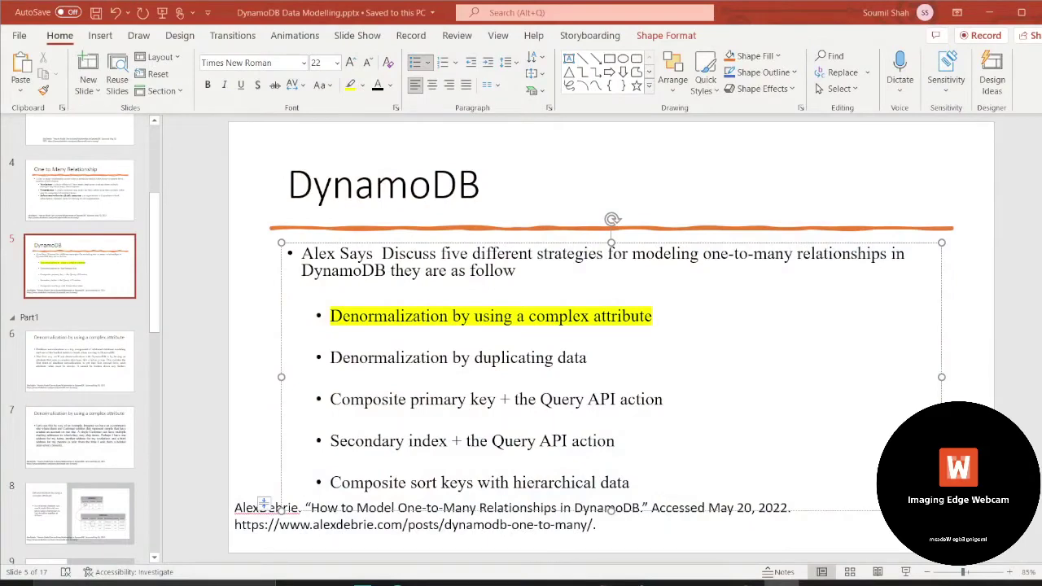
# Step: Switch from the slides to the browser's one-to-many article and scroll to its example items table
pyautogui.press('alt+tab')
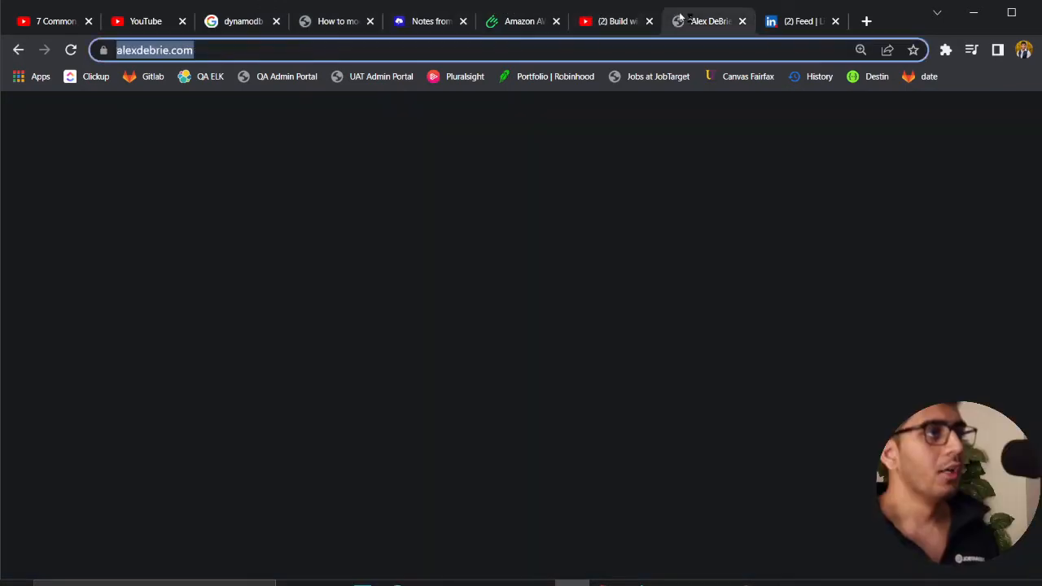
pyautogui.click(616, 19)
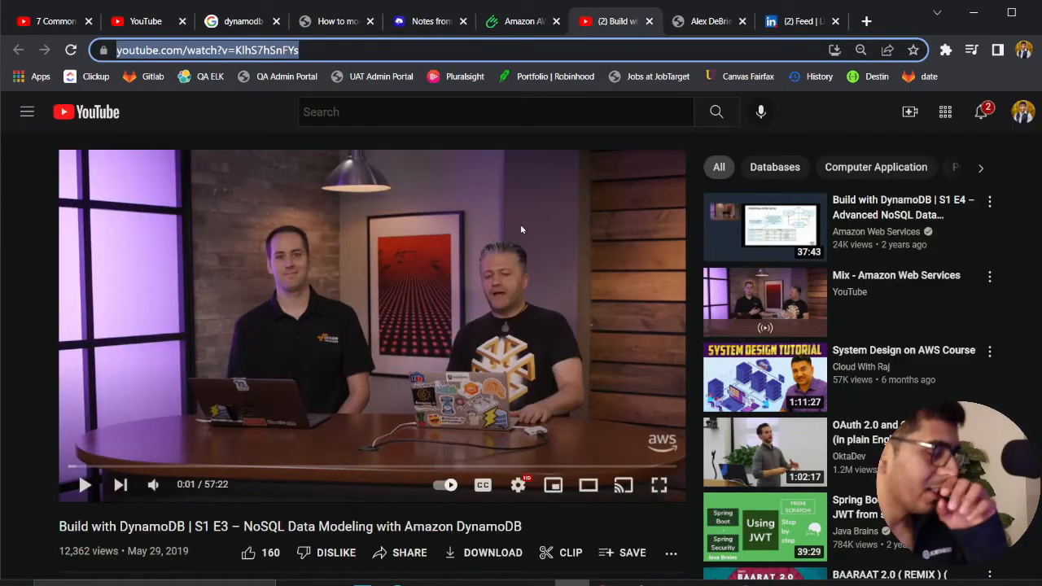
pyautogui.press('alt+tab')
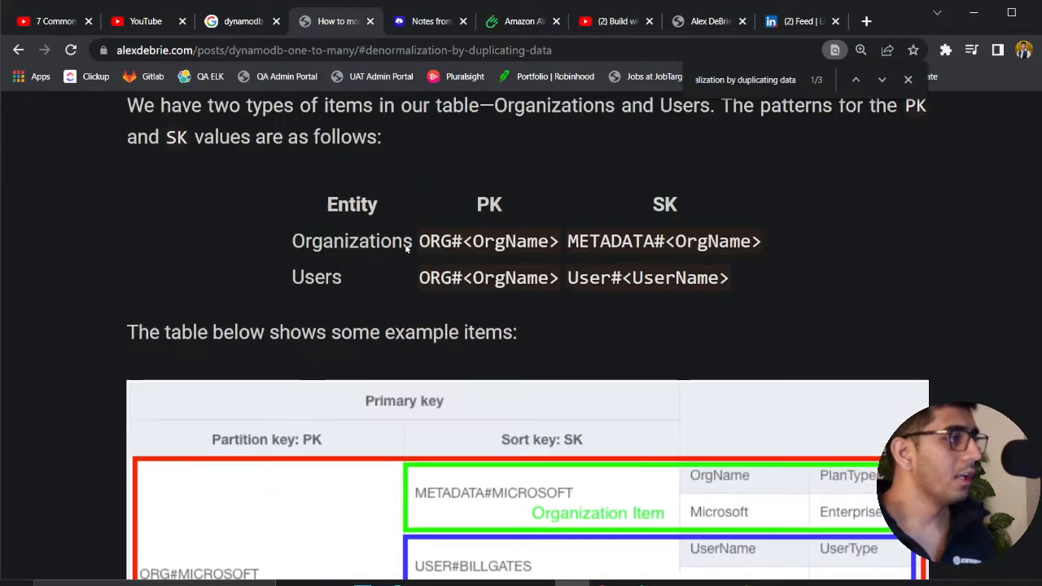
pyautogui.scroll(-3)
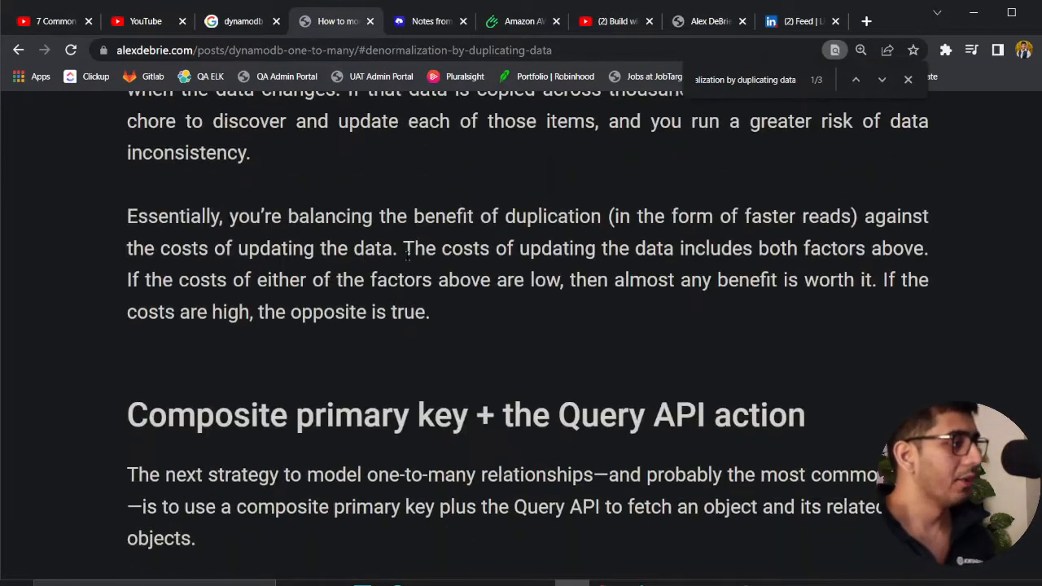
pyautogui.scroll(-3)
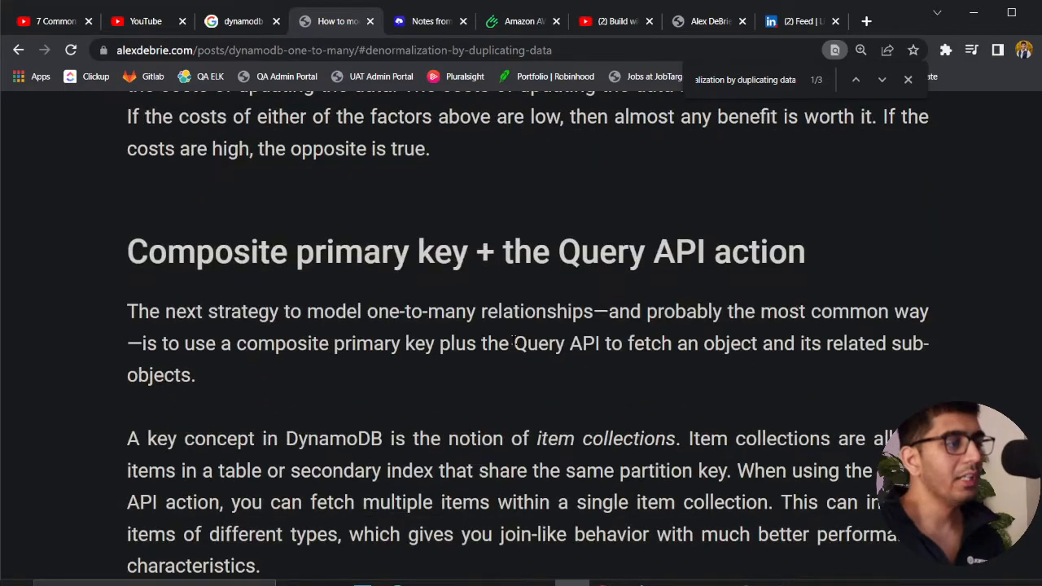
pyautogui.scroll(-3)
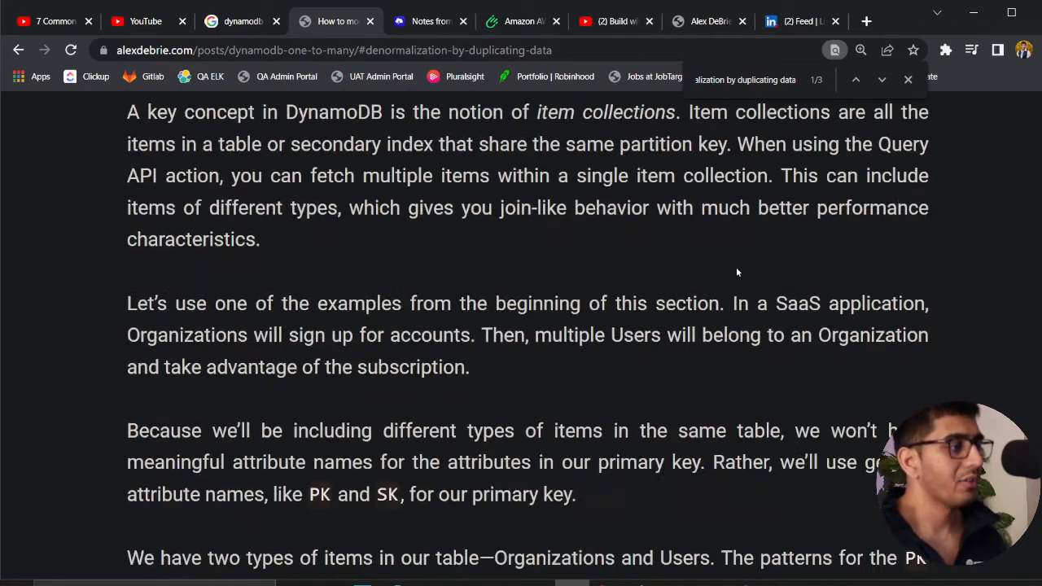
pyautogui.scroll(-3)
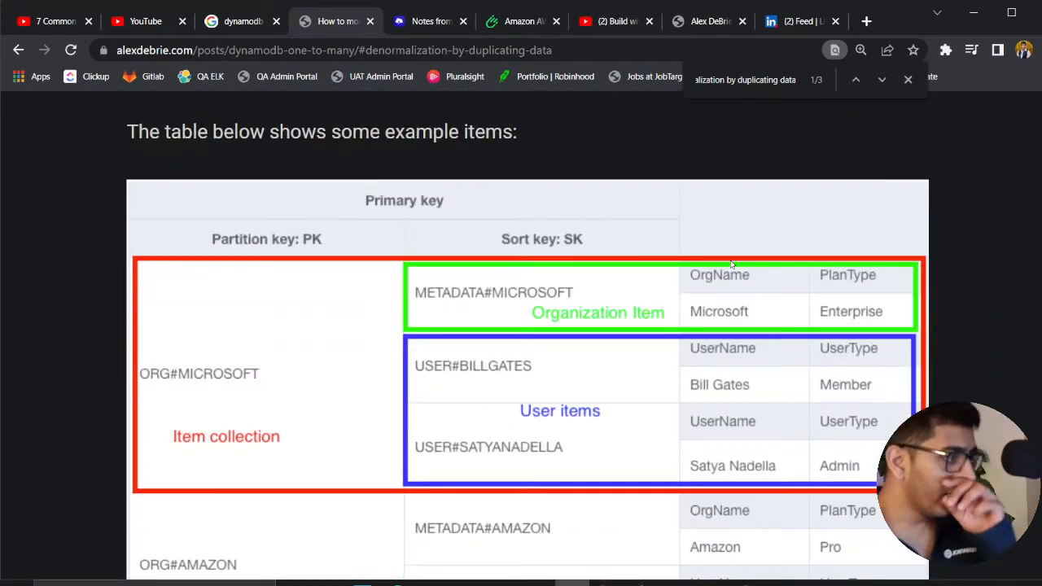
pyautogui.moveTo(264, 364)
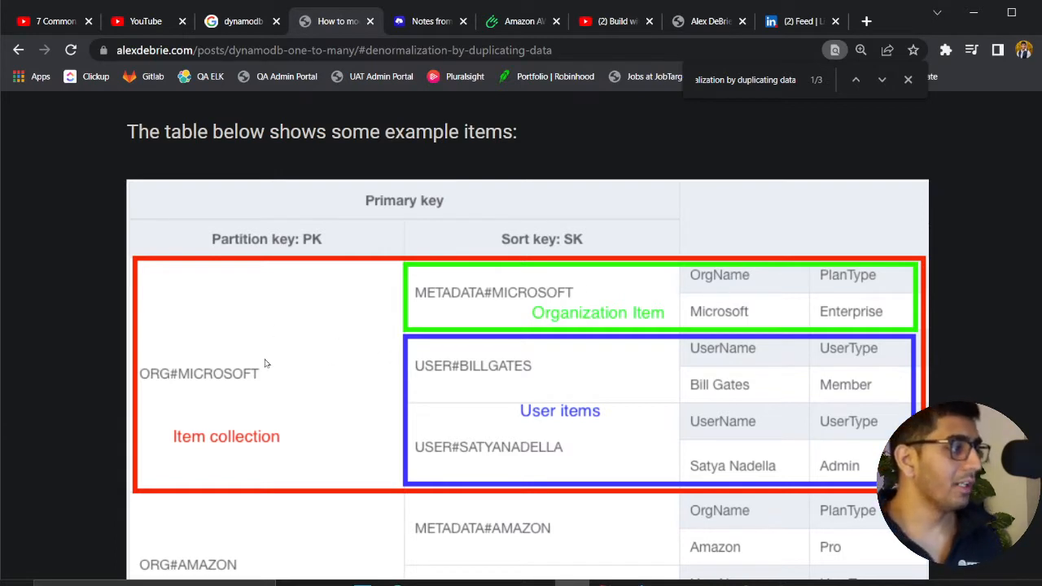
pyautogui.moveTo(515, 417)
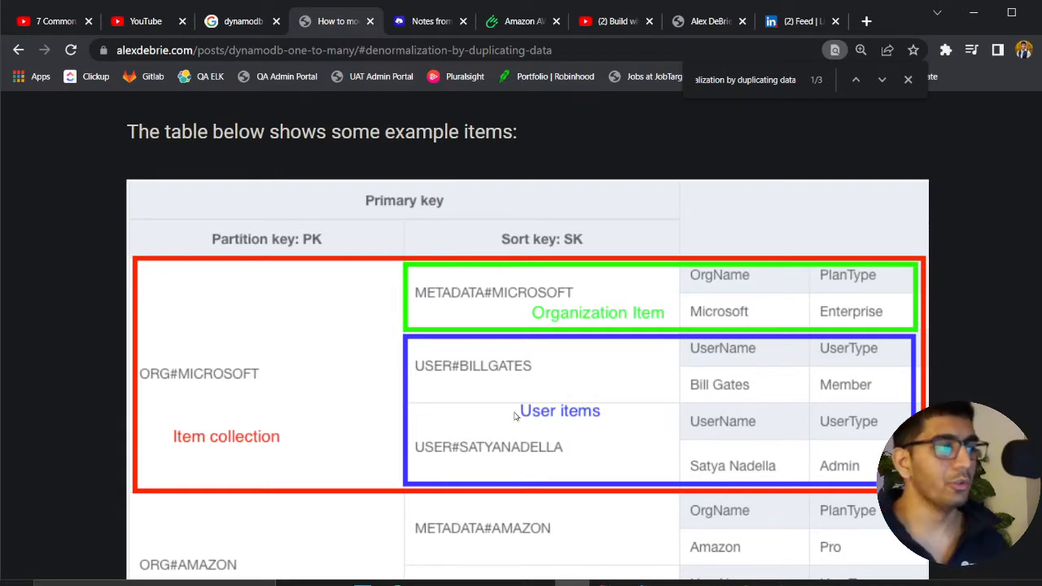
pyautogui.moveTo(516, 365)
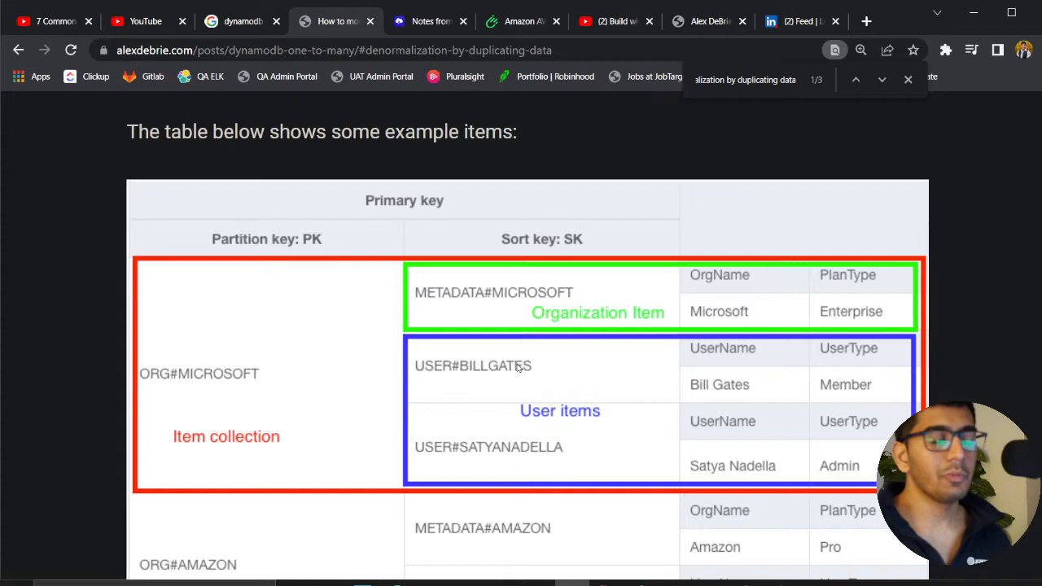
pyautogui.moveTo(352, 349)
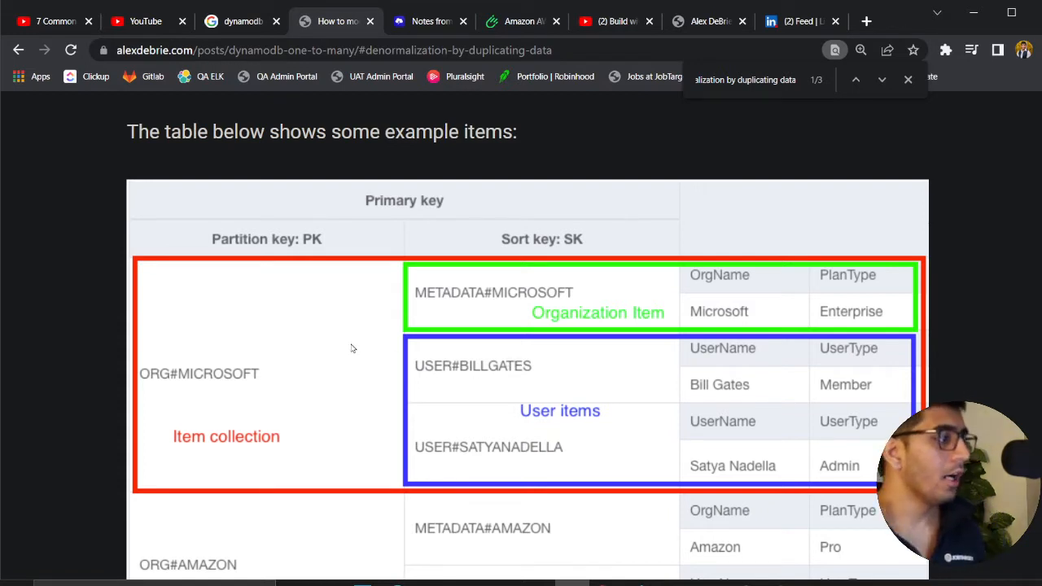
pyautogui.moveTo(208, 323)
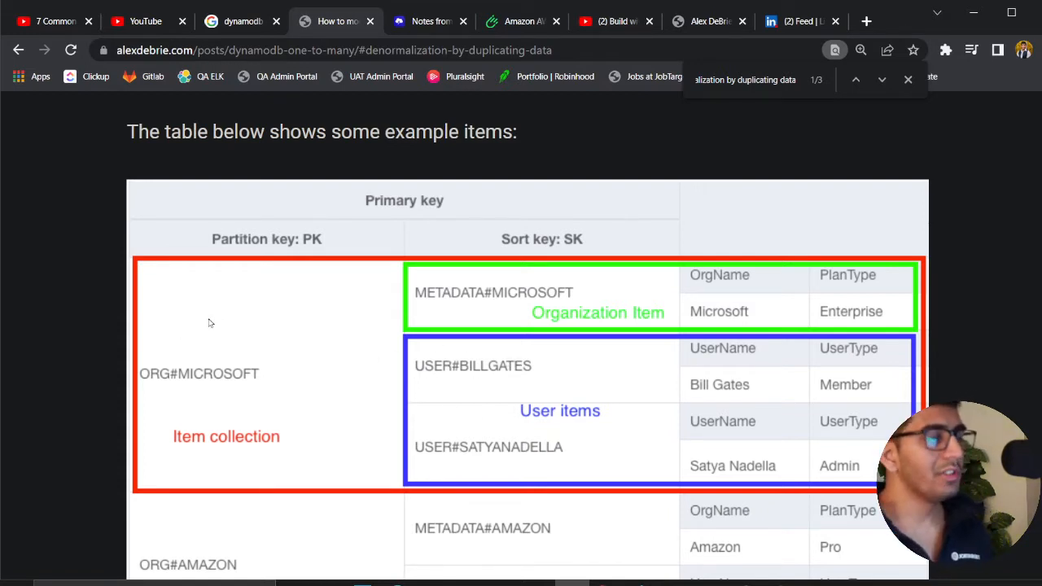
pyautogui.moveTo(205, 381)
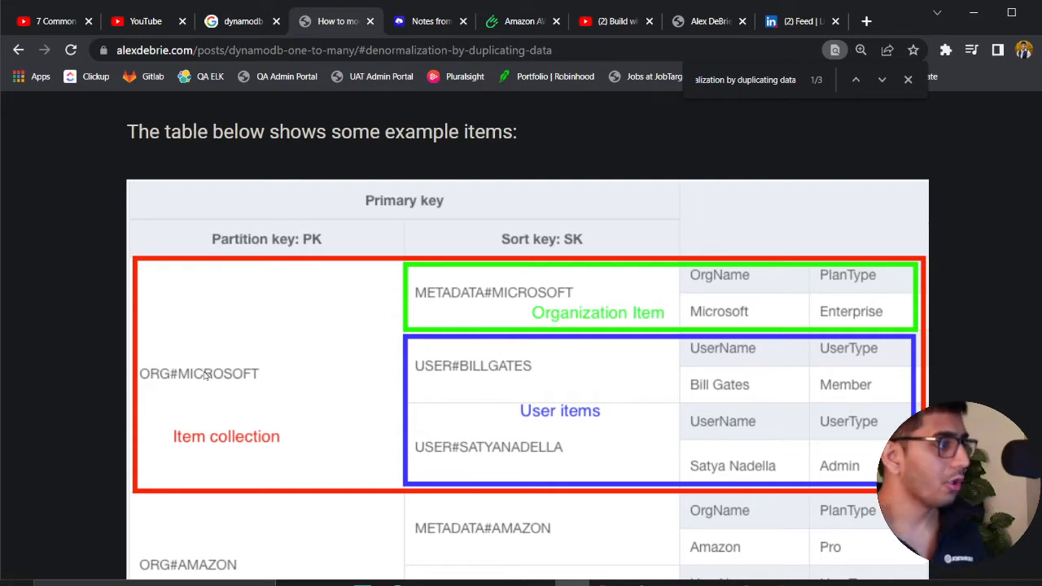
pyautogui.moveTo(373, 390)
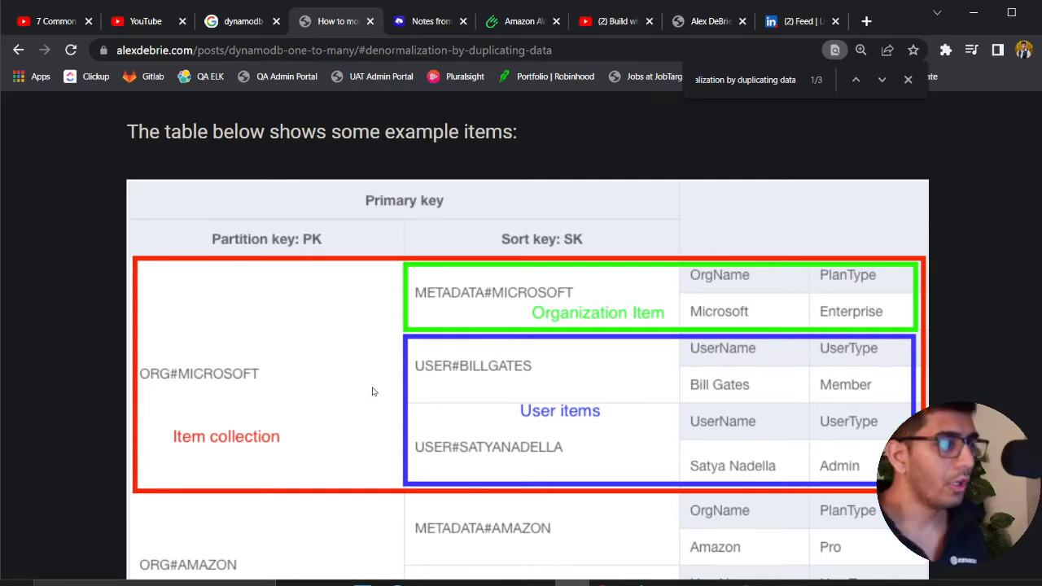
pyautogui.moveTo(518, 345)
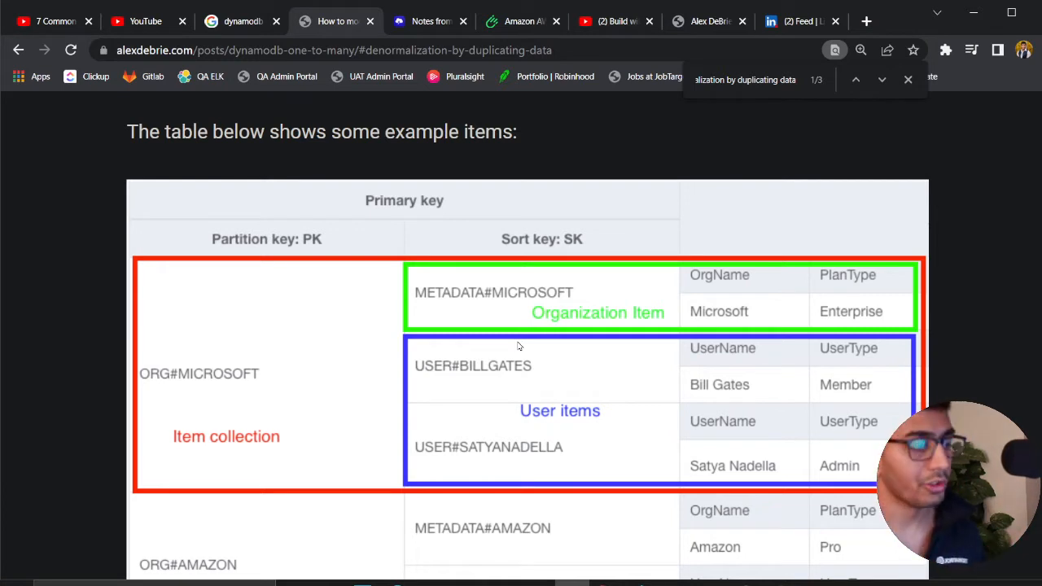
pyautogui.moveTo(442, 358)
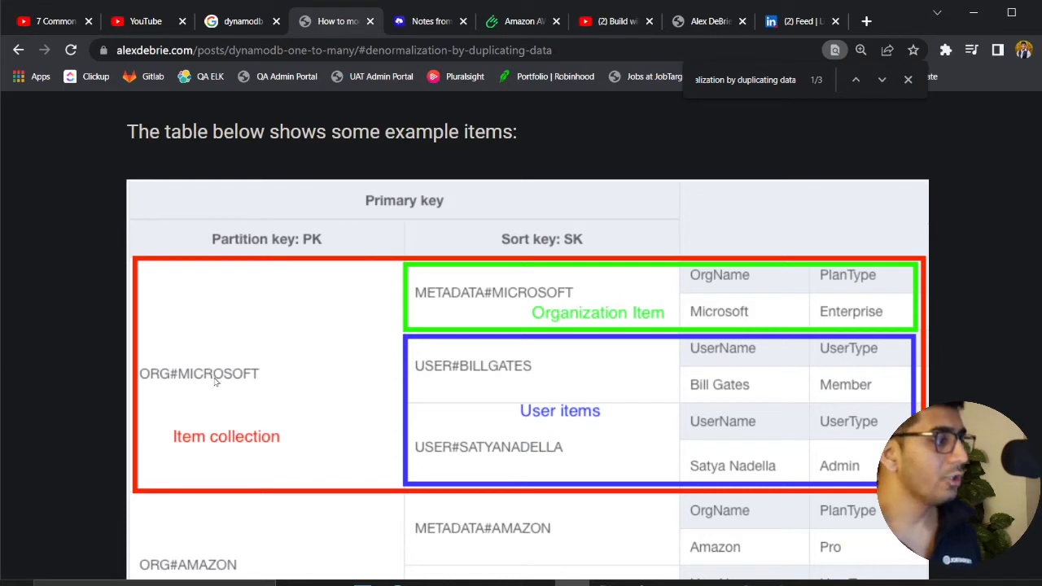
pyautogui.moveTo(160, 340)
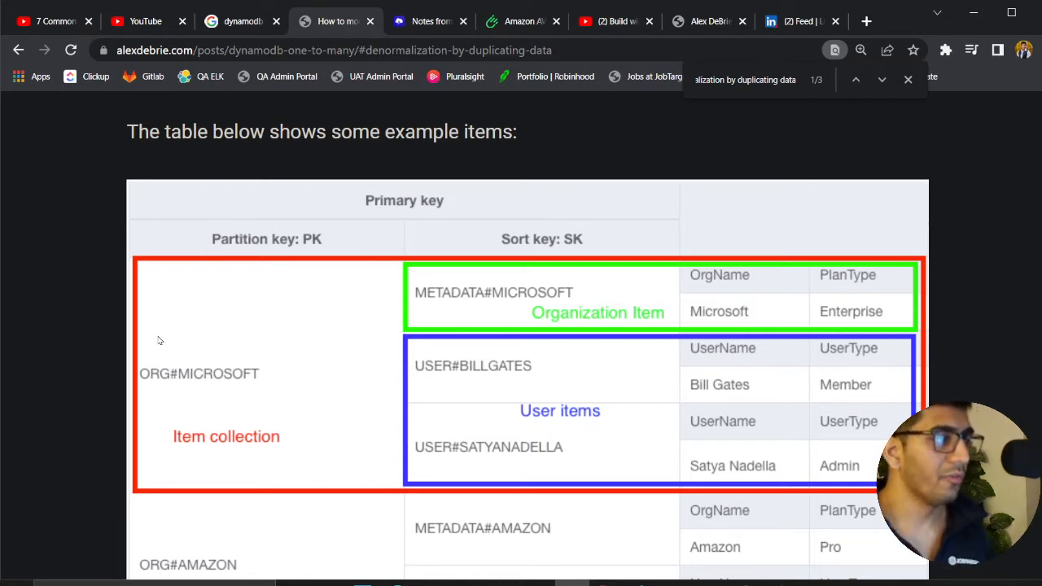
pyautogui.moveTo(296, 430)
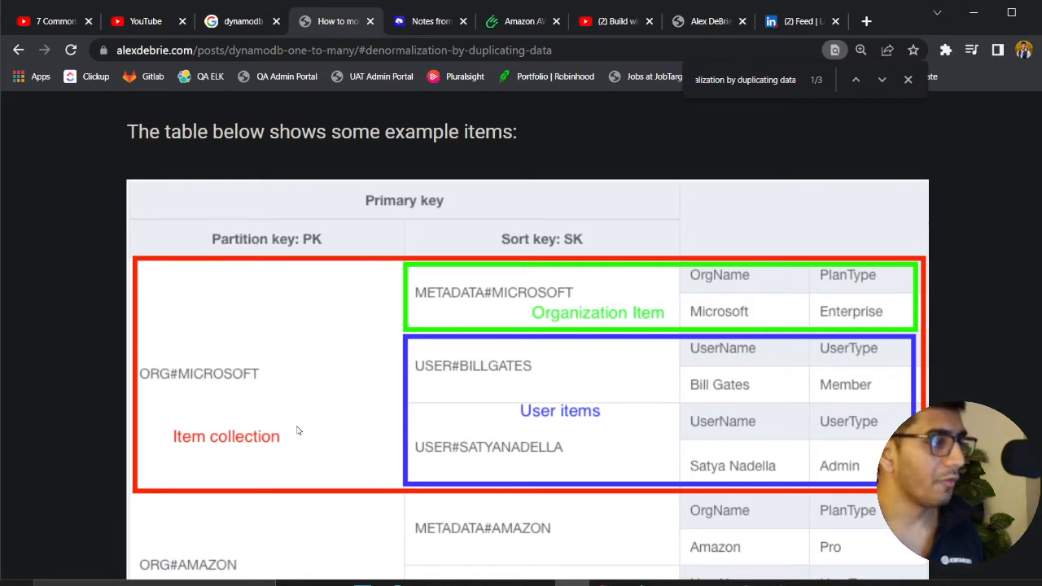
pyautogui.moveTo(489, 399)
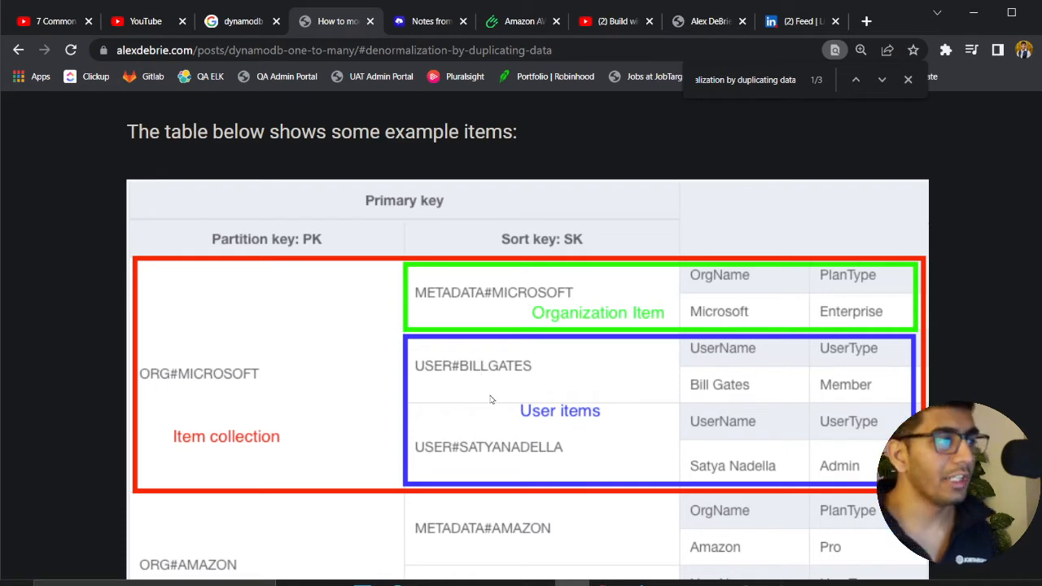
pyautogui.moveTo(504, 453)
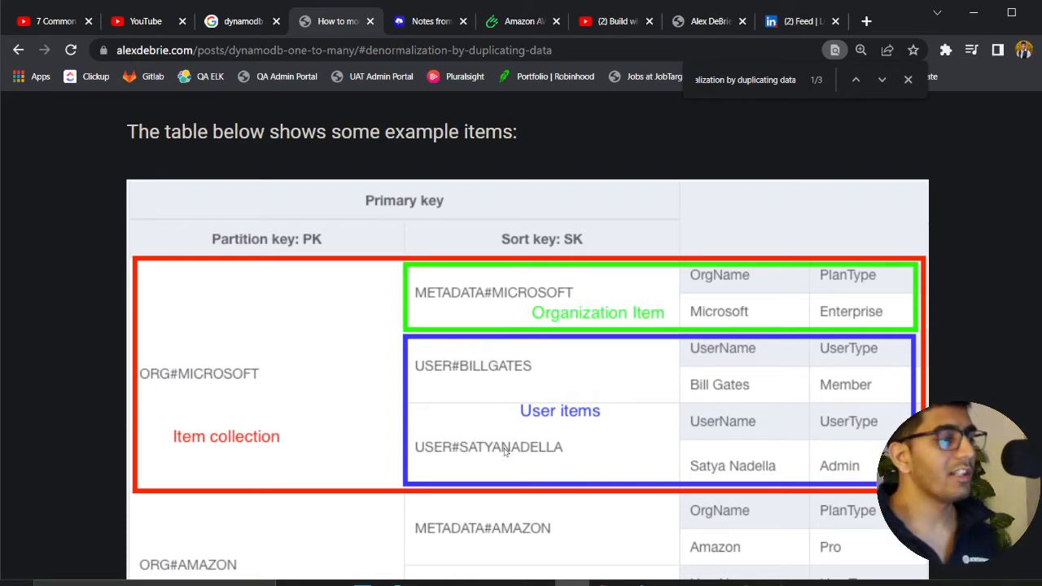
pyautogui.moveTo(507, 437)
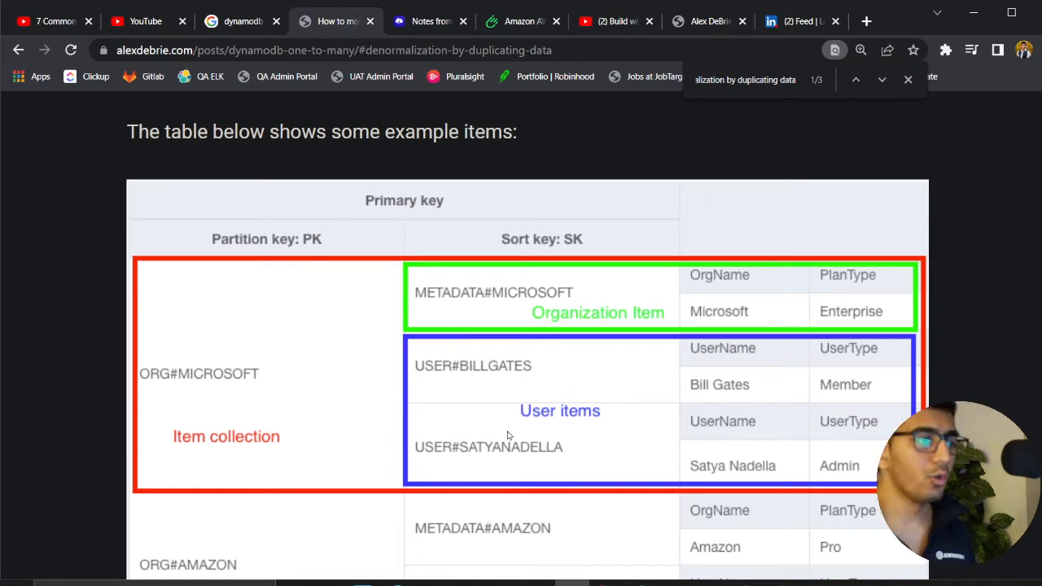
pyautogui.moveTo(472, 404)
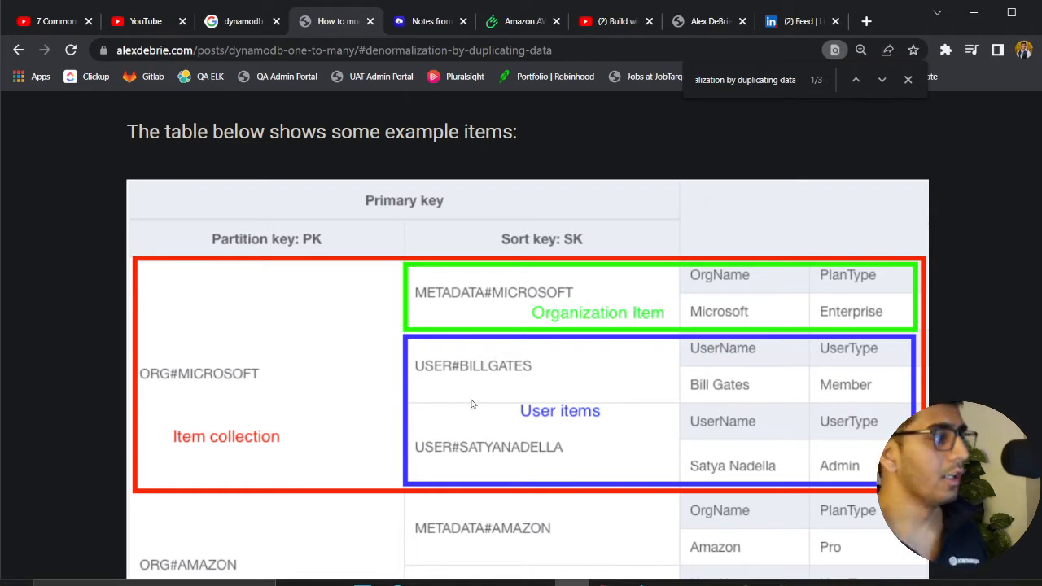
pyautogui.moveTo(495, 409)
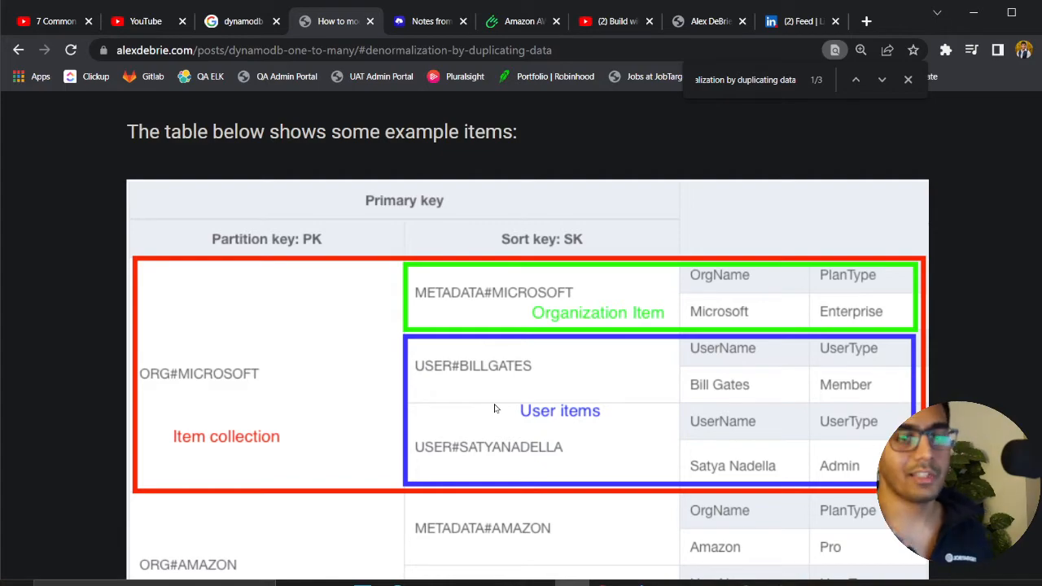
pyautogui.press('alt+tab')
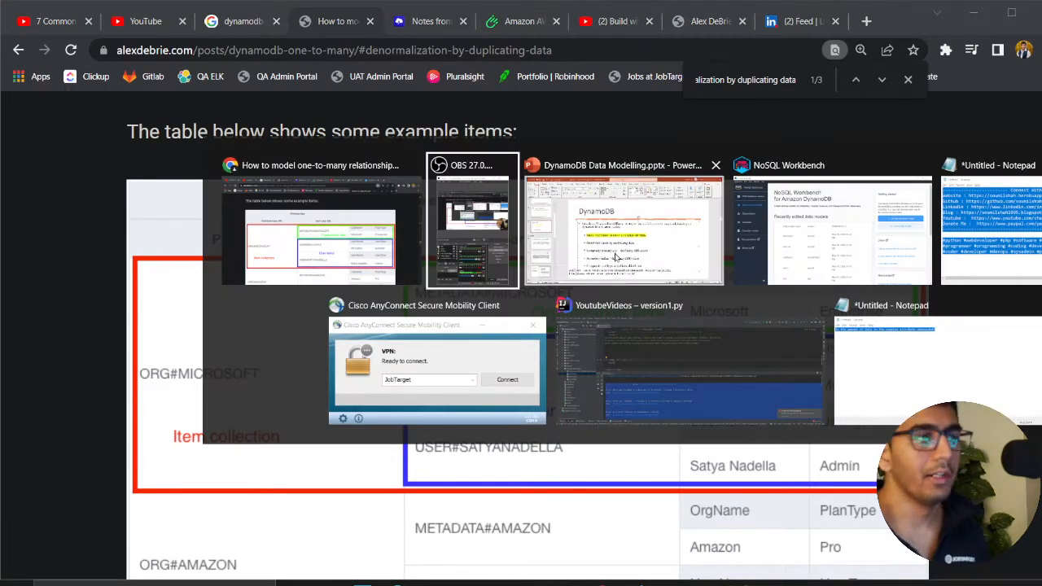
# Step: Switch to the PowerPoint window showing the five DynamoDB one-to-many strategies
pyautogui.click(622, 220)
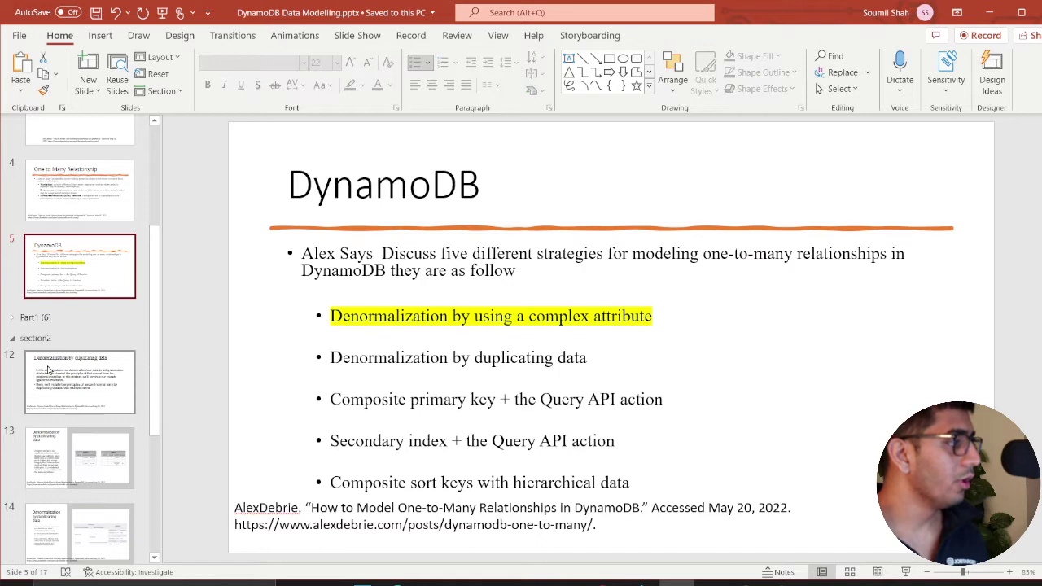
pyautogui.click(79, 316)
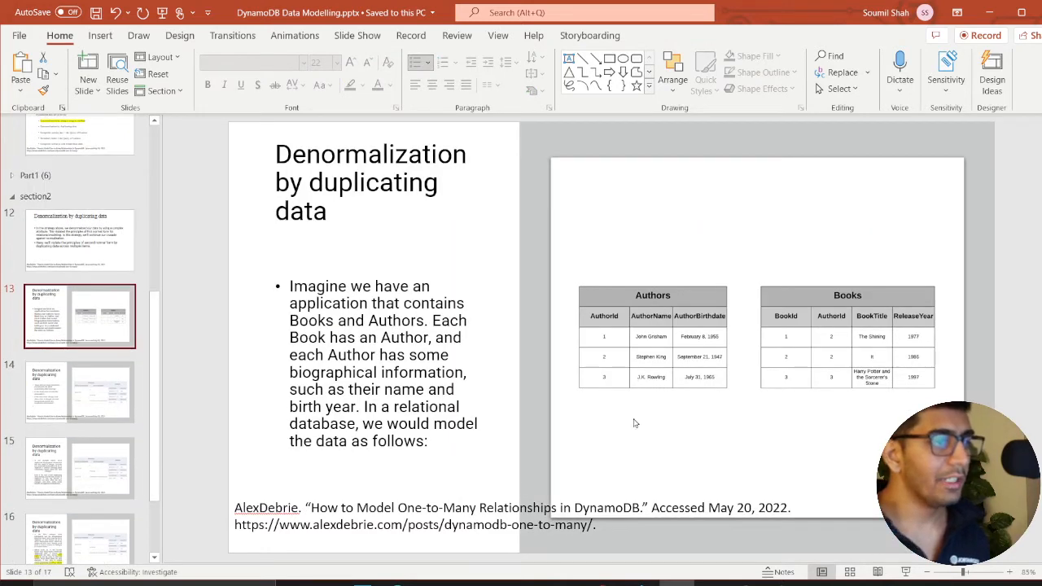
pyautogui.moveTo(79, 392)
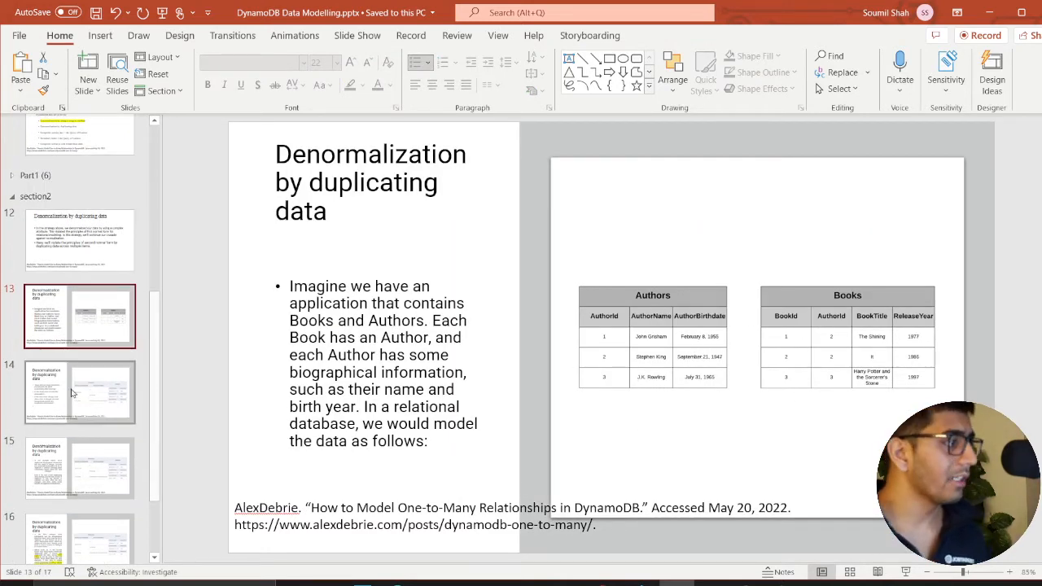
pyautogui.click(78, 390)
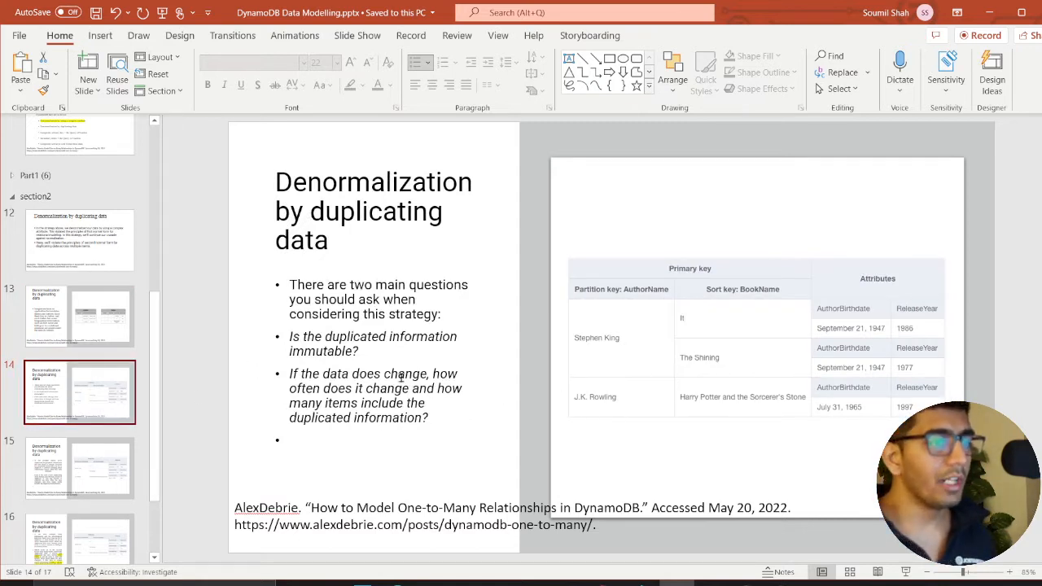
pyautogui.click(78, 469)
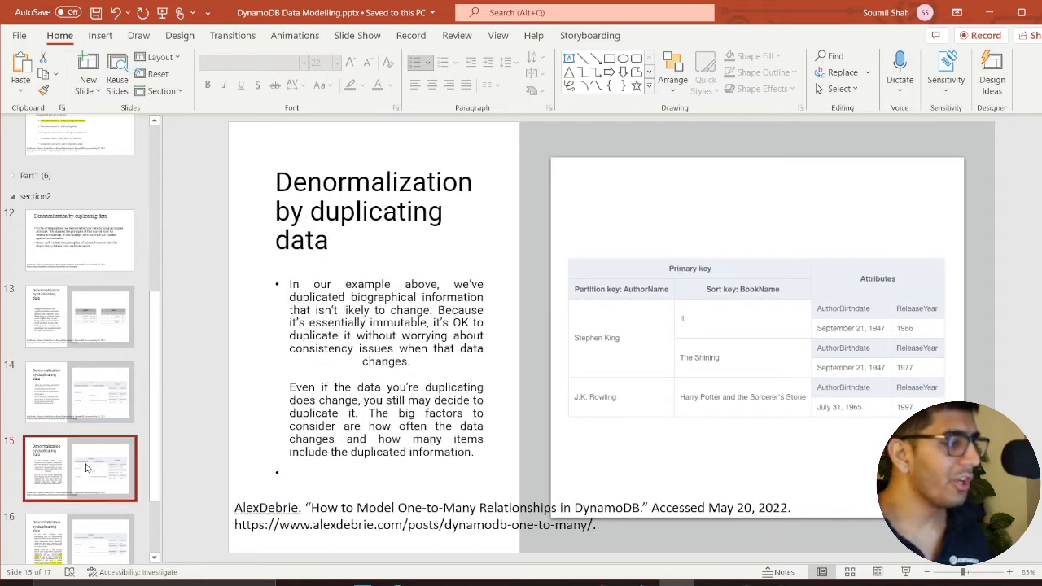
pyautogui.scroll(-3)
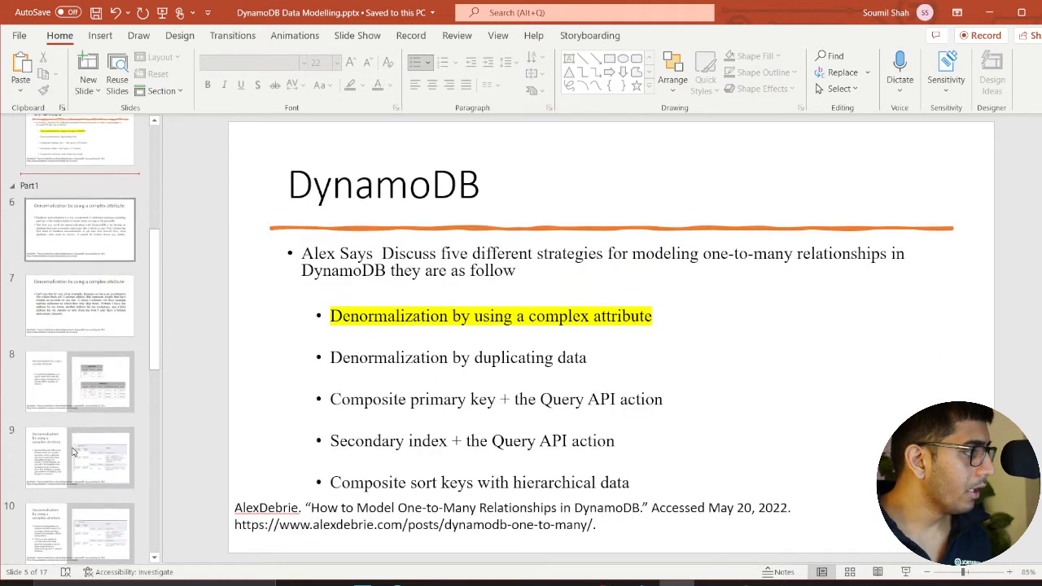
# Step: Review the complex-attribute and duplicating-data slides: Customers and Addresses, MailingAddresses map, questions, introduction
pyautogui.click(79, 371)
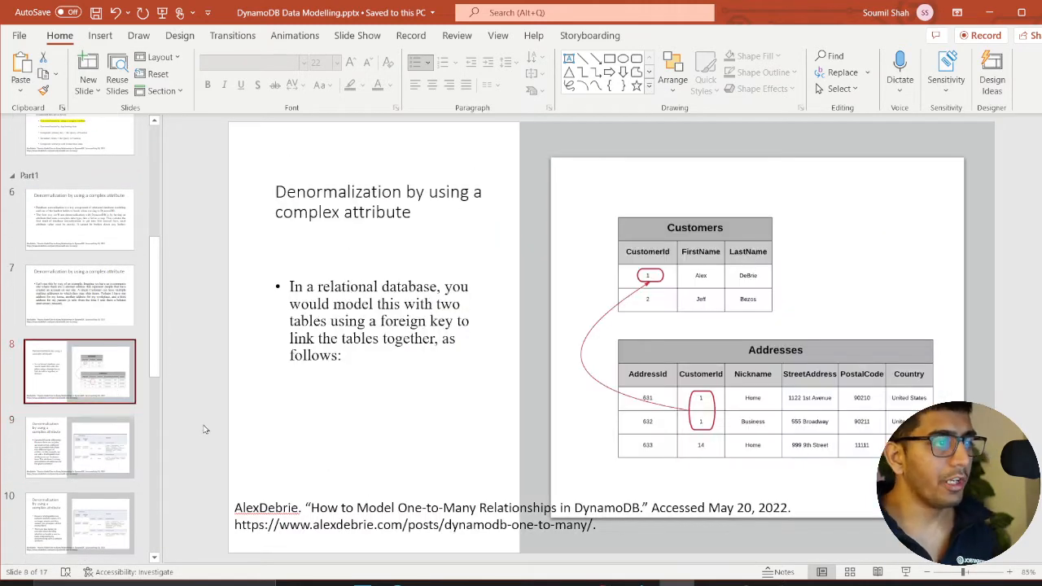
pyautogui.click(101, 446)
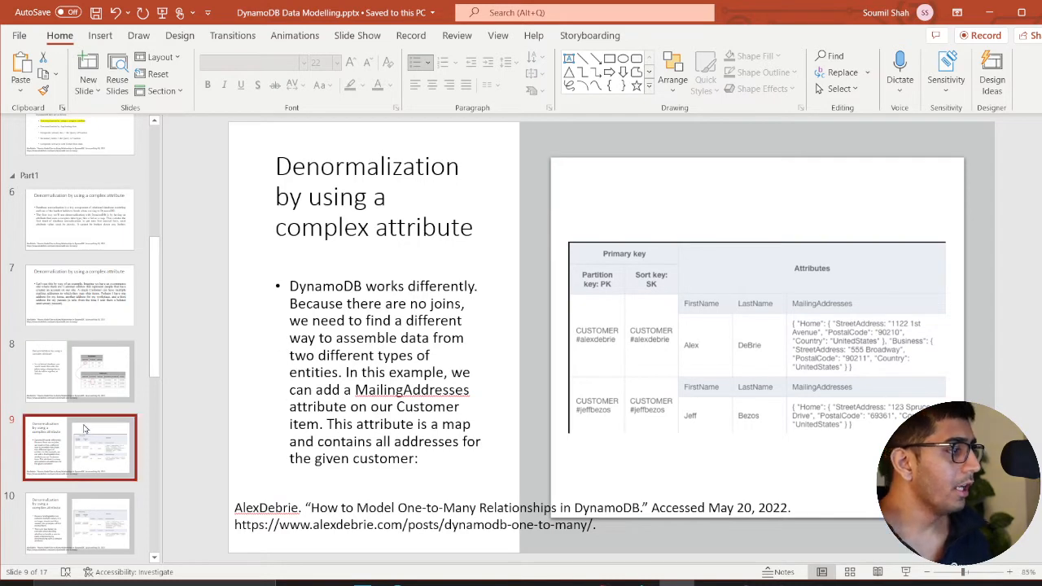
pyautogui.click(78, 456)
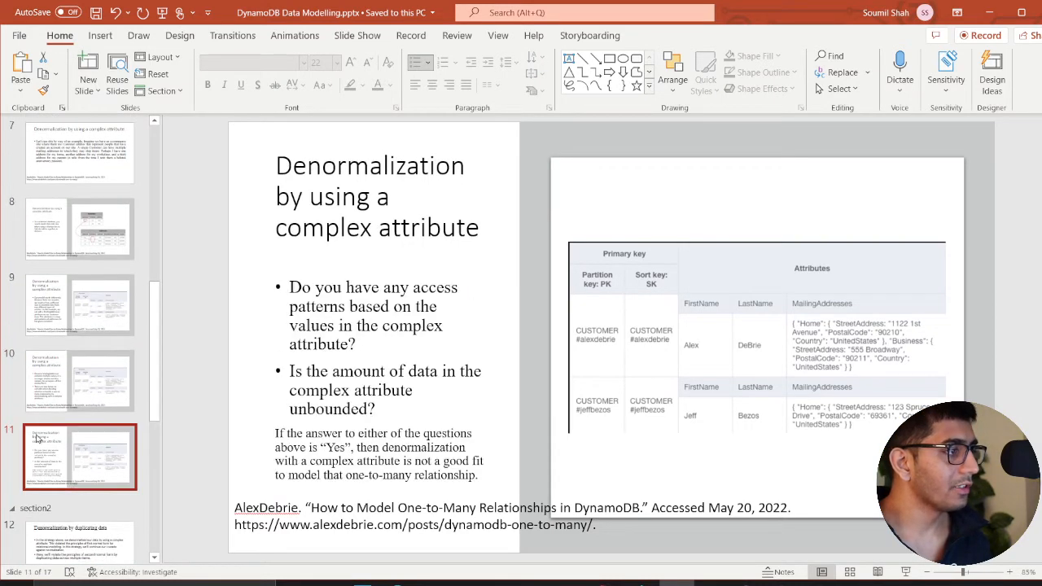
pyautogui.scroll(3)
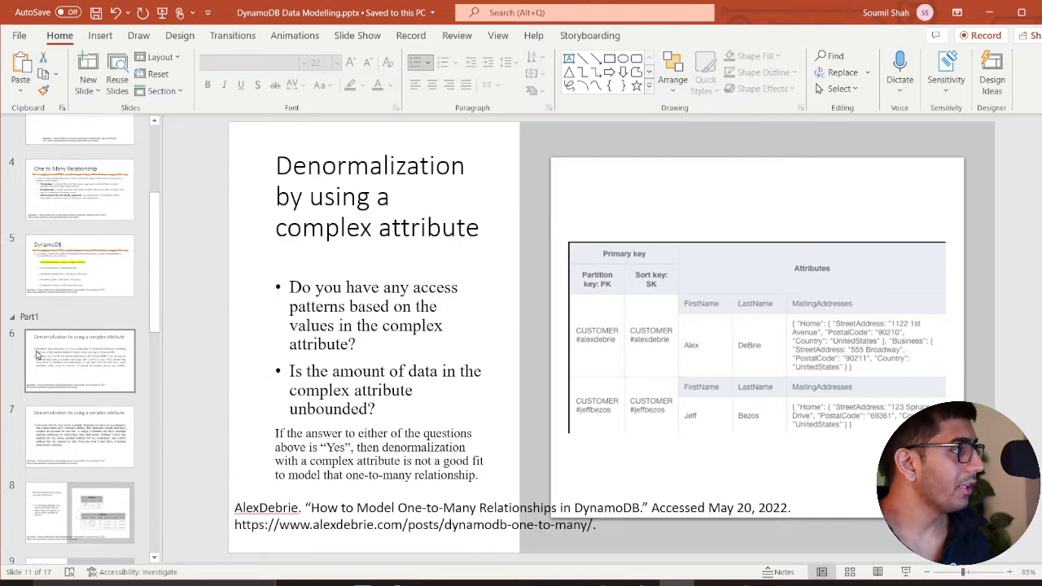
pyautogui.click(80, 381)
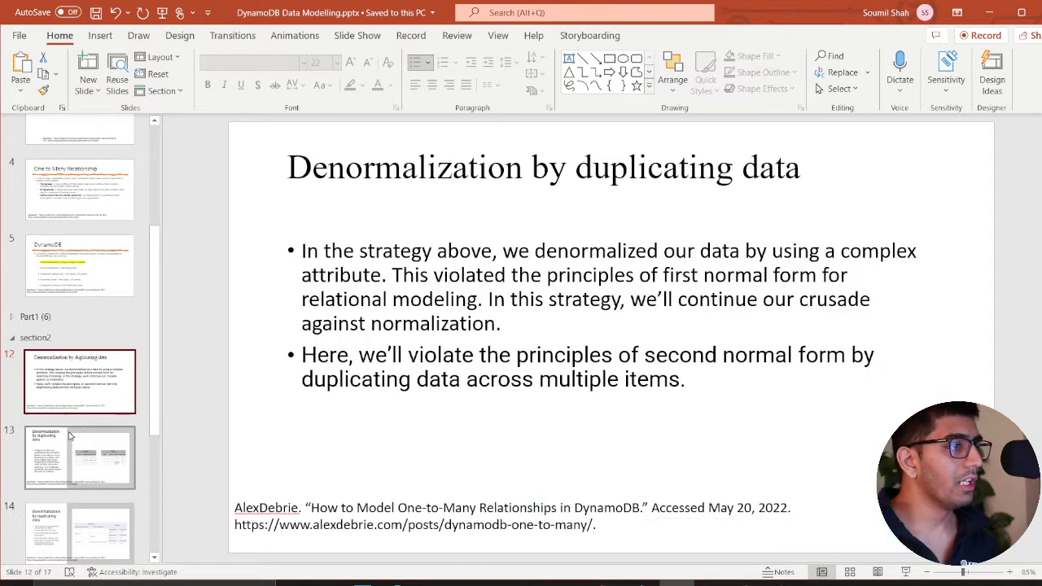
pyautogui.moveTo(101, 464)
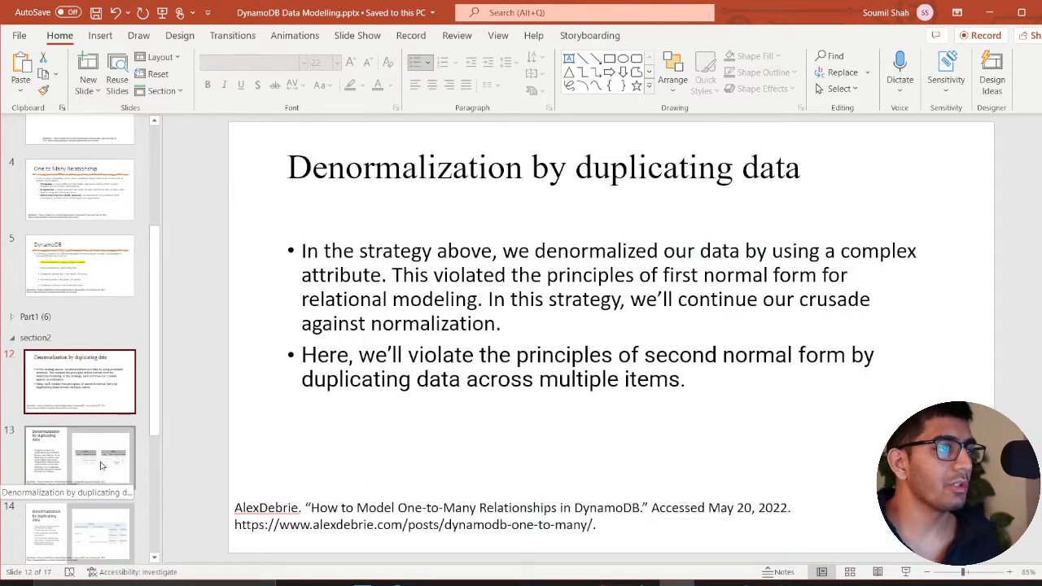
pyautogui.click(80, 457)
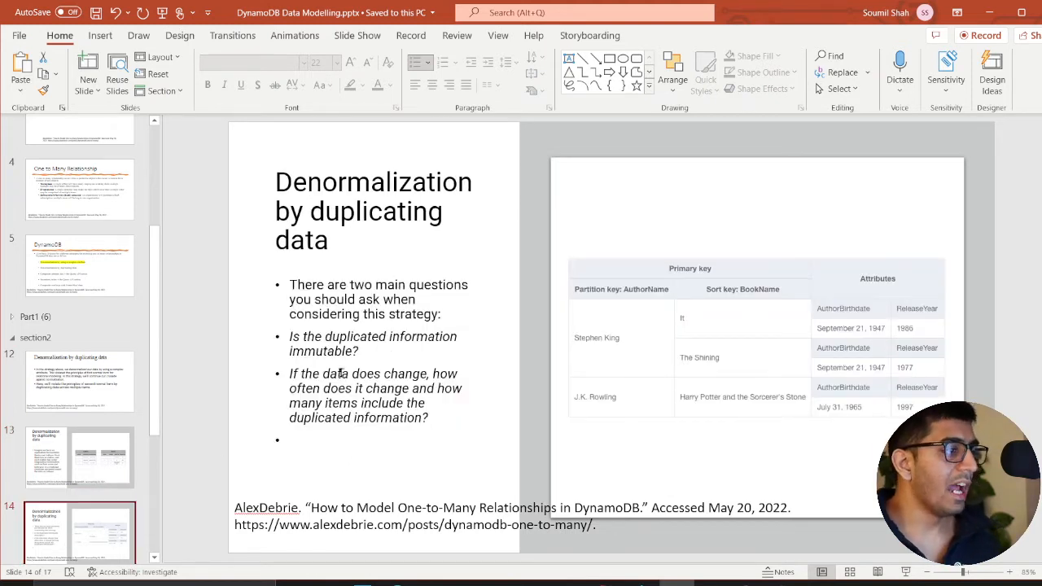
# Step: Return to the blog post in the browser and scroll its Organizations and Users item patterns
pyautogui.press('alt+tab')
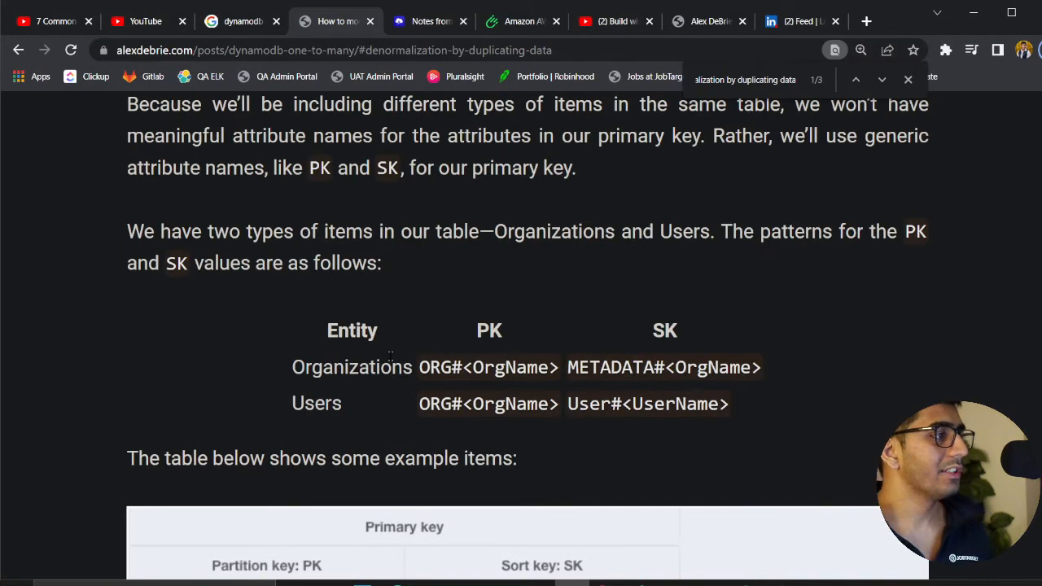
pyautogui.scroll(-3)
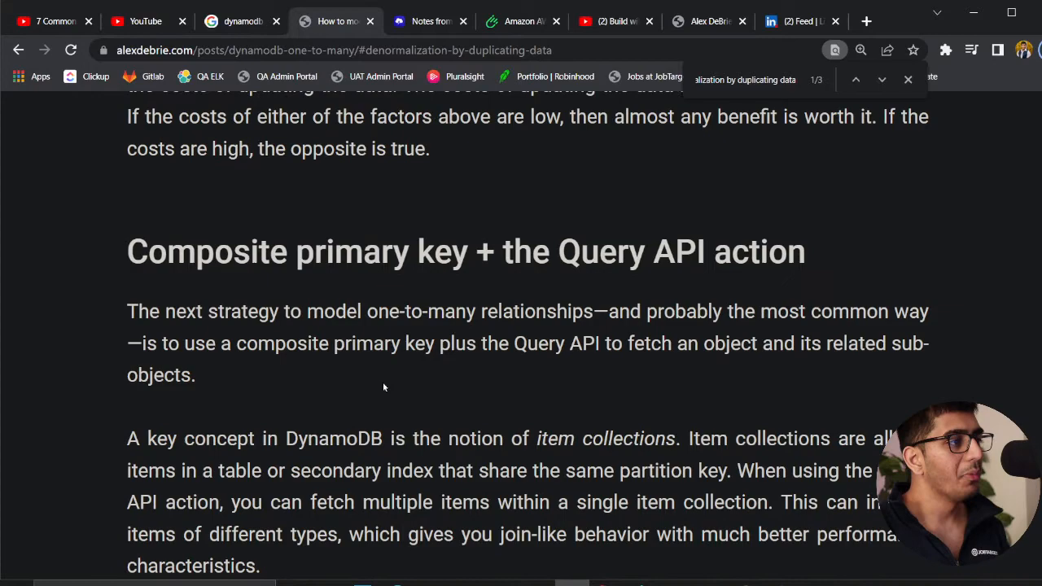
pyautogui.moveTo(476, 334)
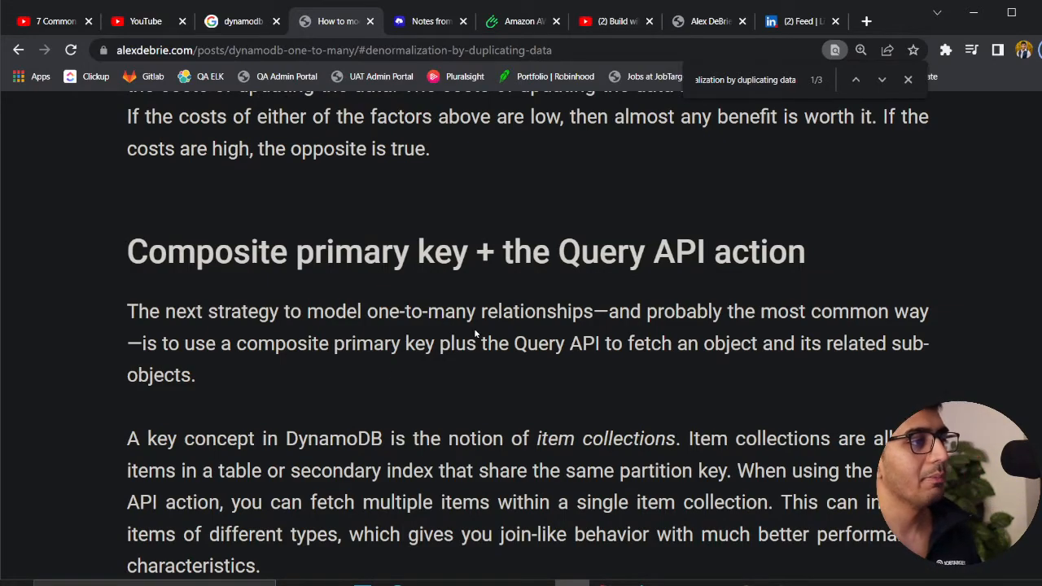
pyautogui.press('alt+tab')
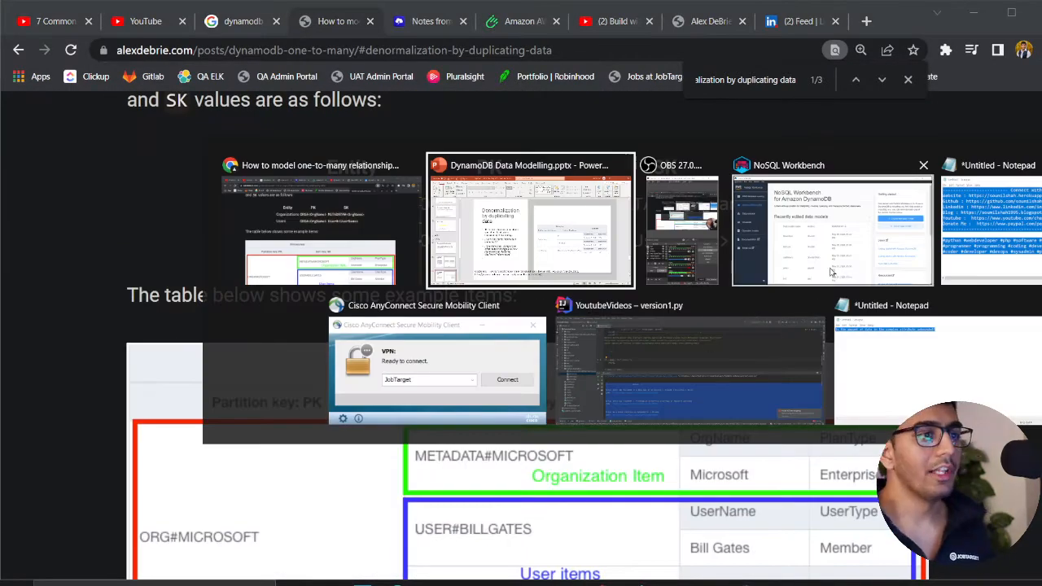
# Step: In NoSQL Workbench create a new data model named orgs
pyautogui.click(831, 220)
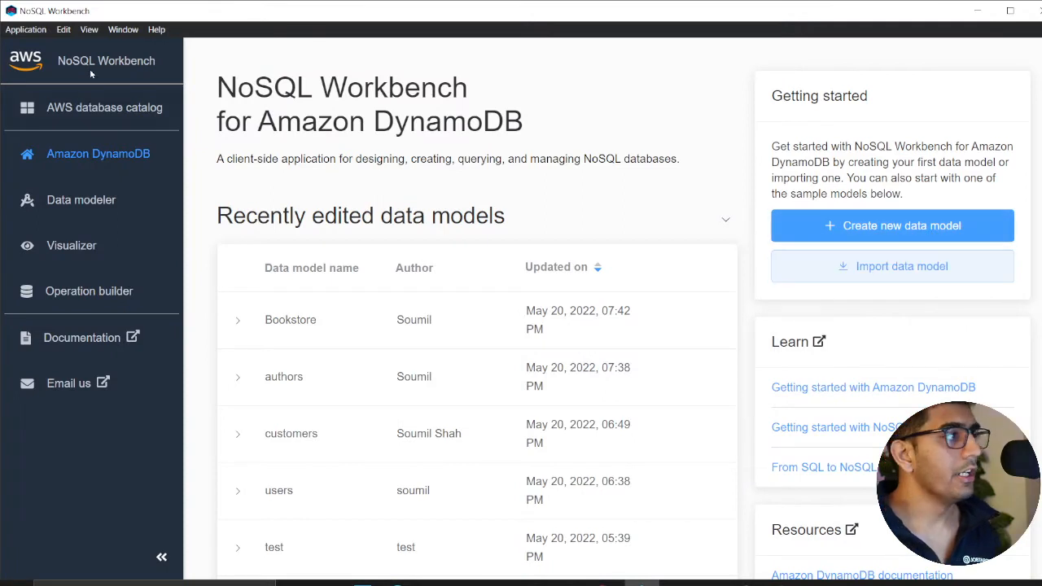
pyautogui.moveTo(892, 267)
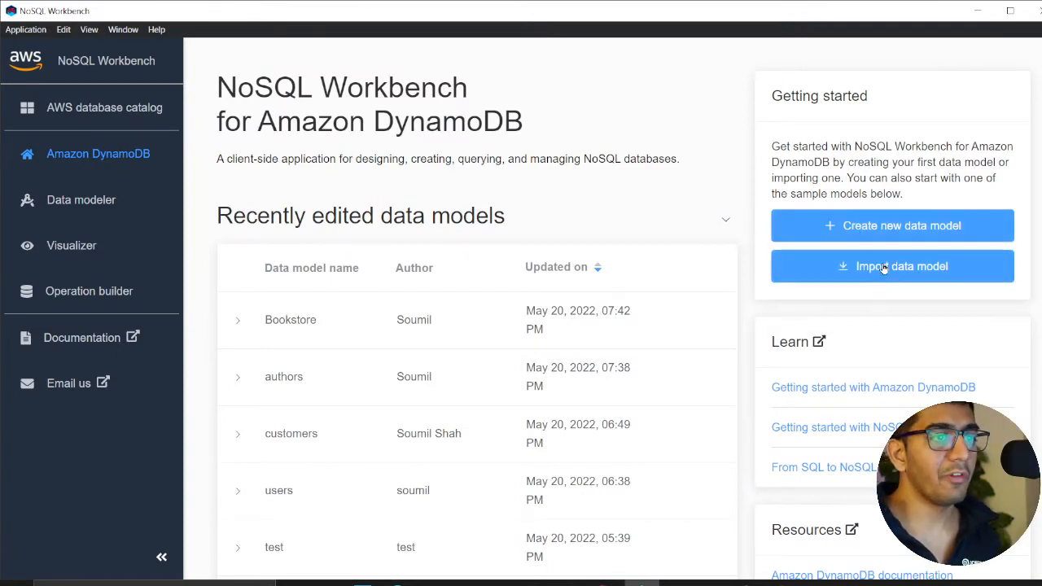
pyautogui.click(893, 267)
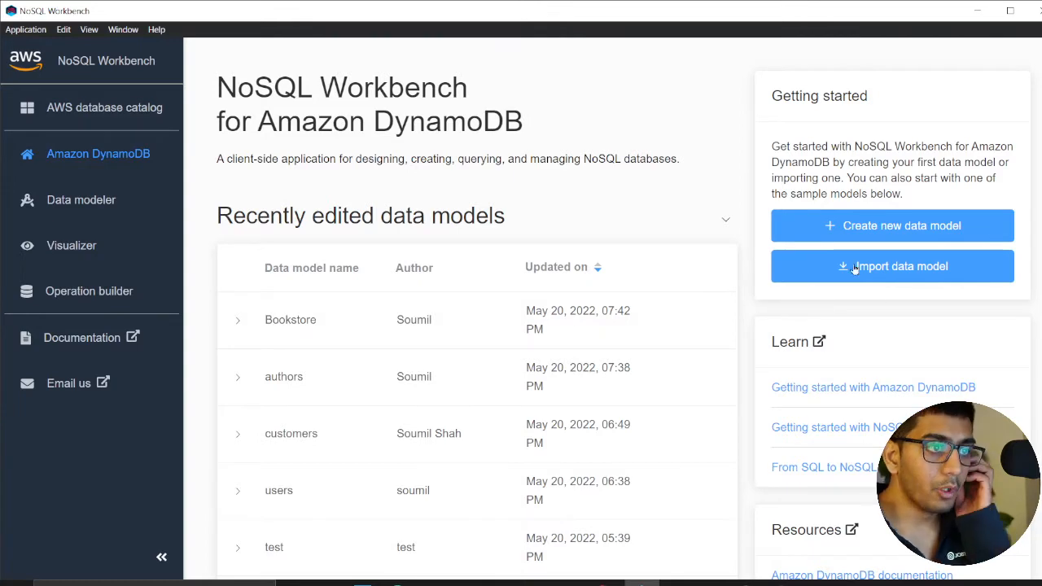
pyautogui.click(893, 225)
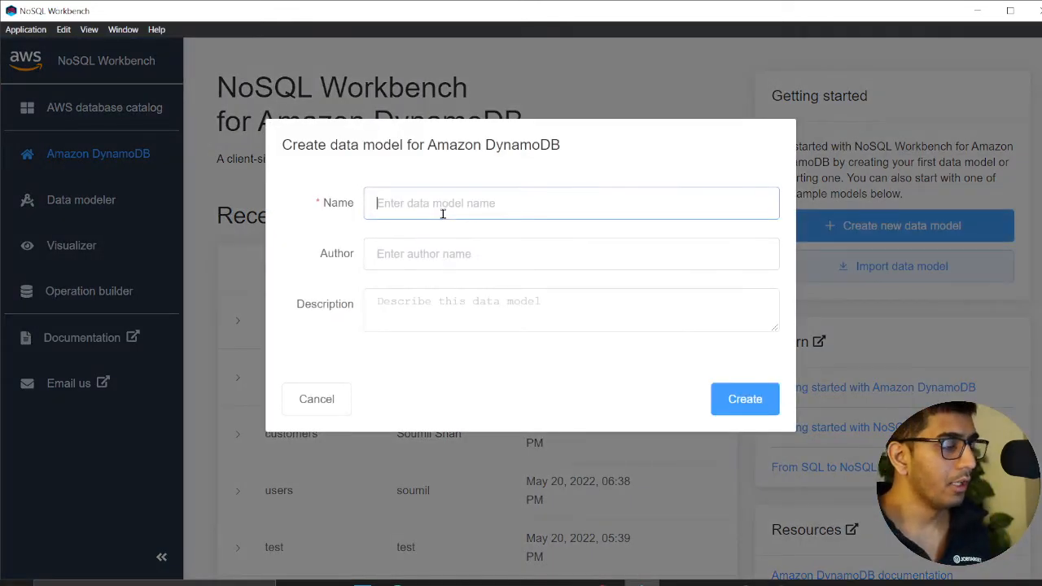
pyautogui.write('orgs')
pyautogui.click(572, 254)
pyautogui.write('soumilshah')
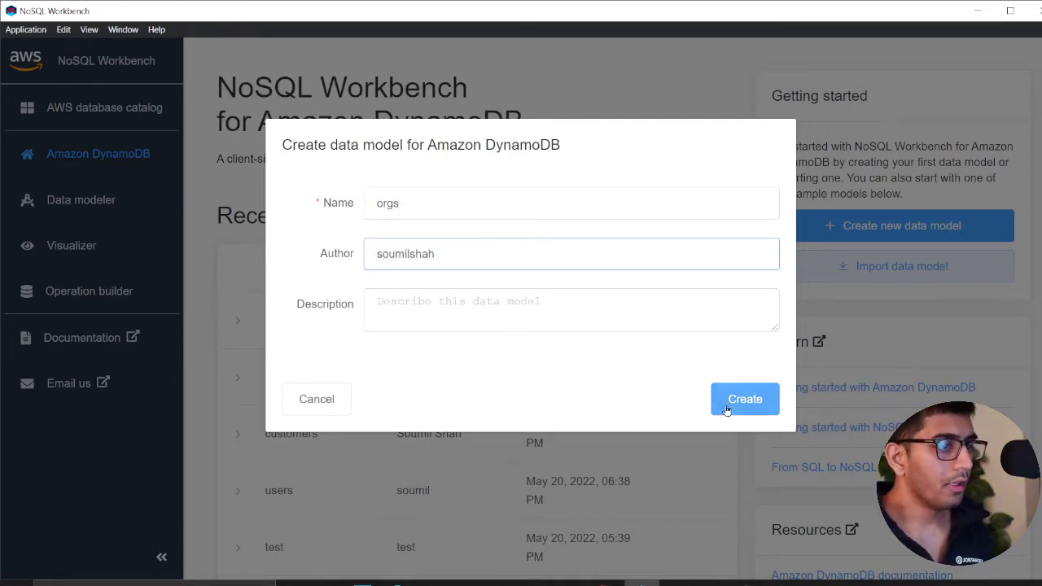
pyautogui.click(744, 399)
pyautogui.write('org')
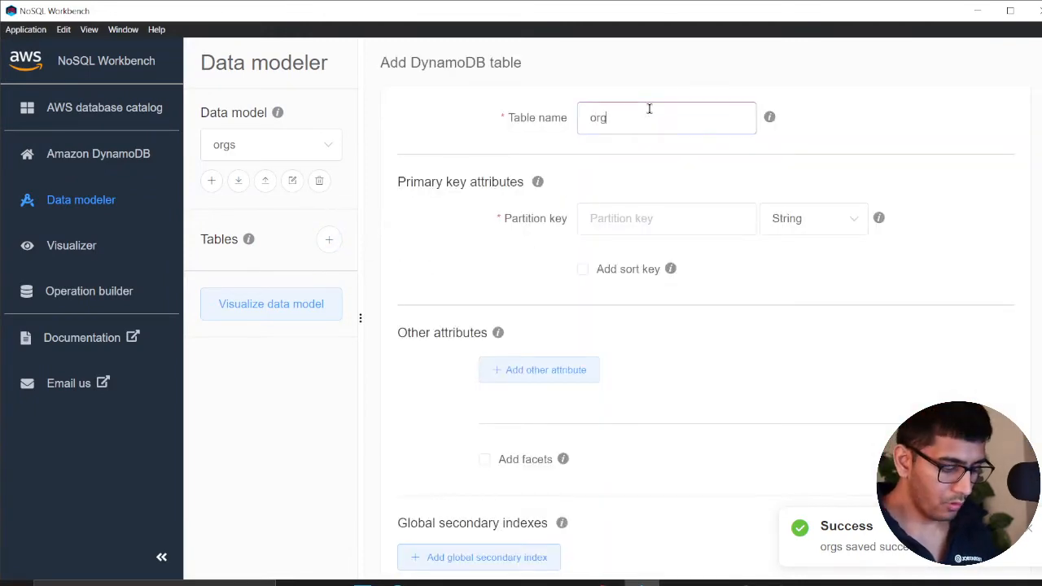
# Step: Define the orgs table with ORG# as partition key and USER# as sort key
pyautogui.press('alt+tab')
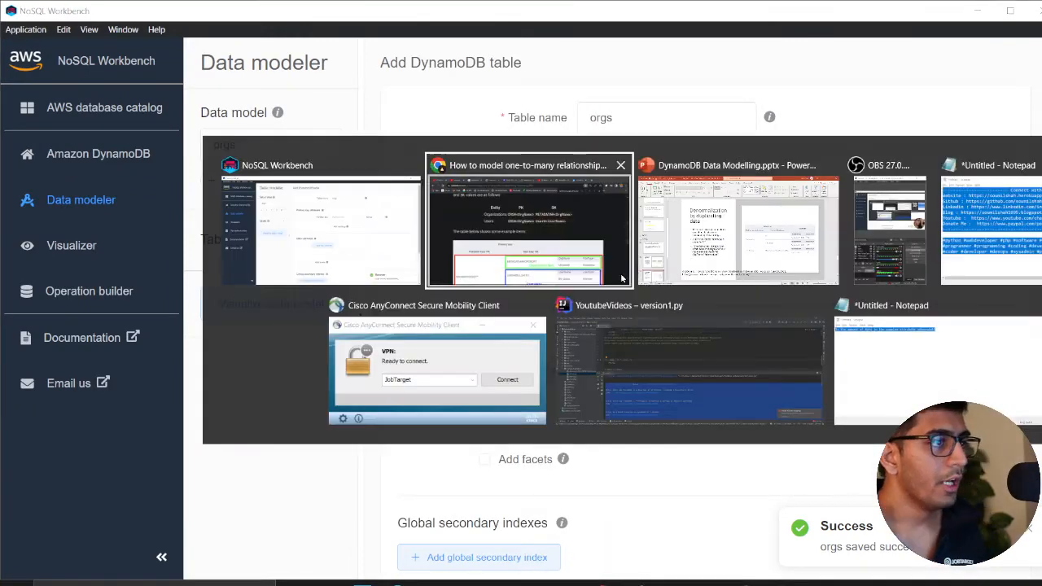
pyautogui.click(529, 220)
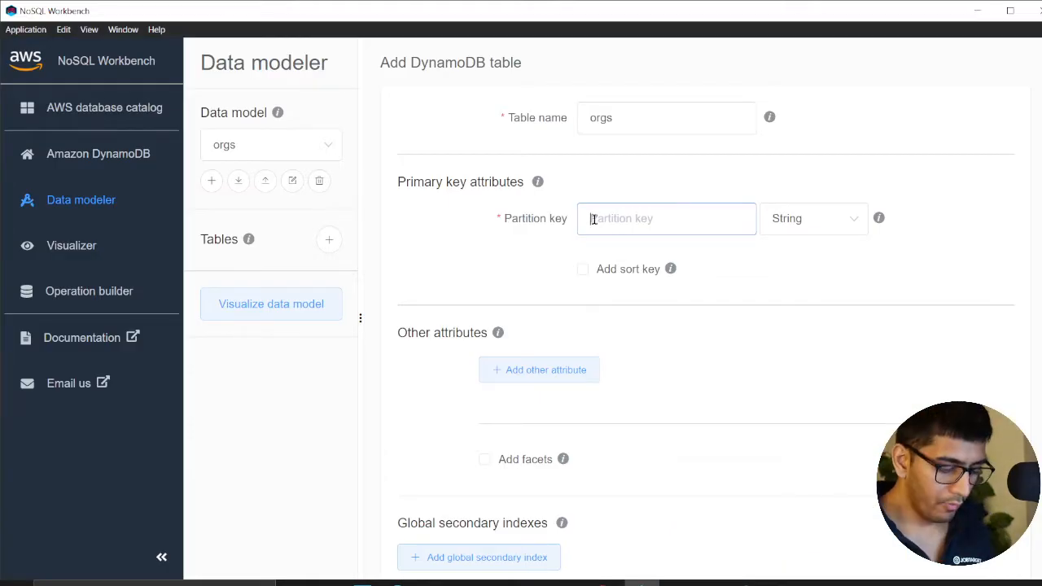
pyautogui.write('ORG#')
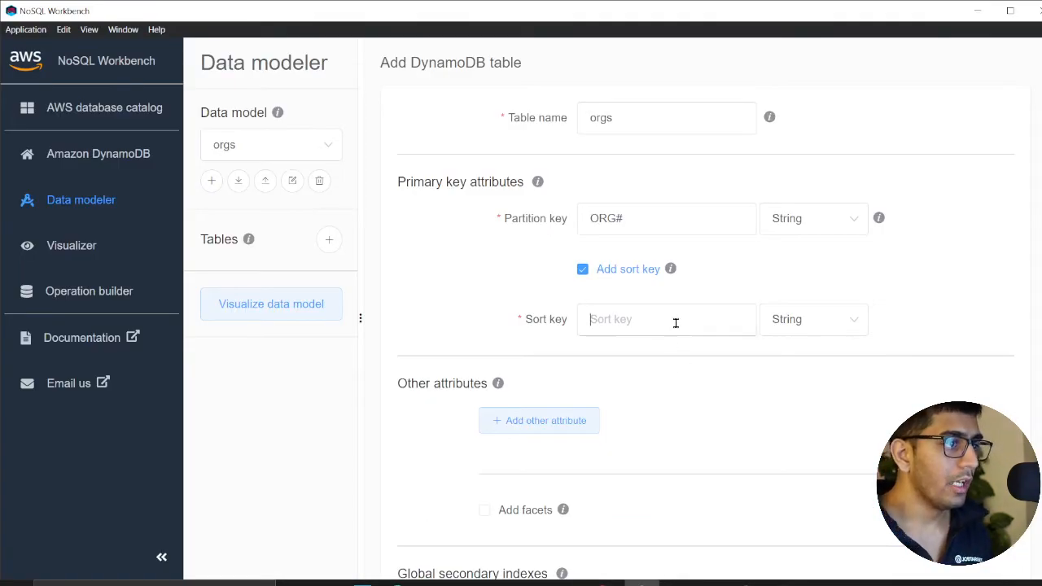
pyautogui.write('#U')
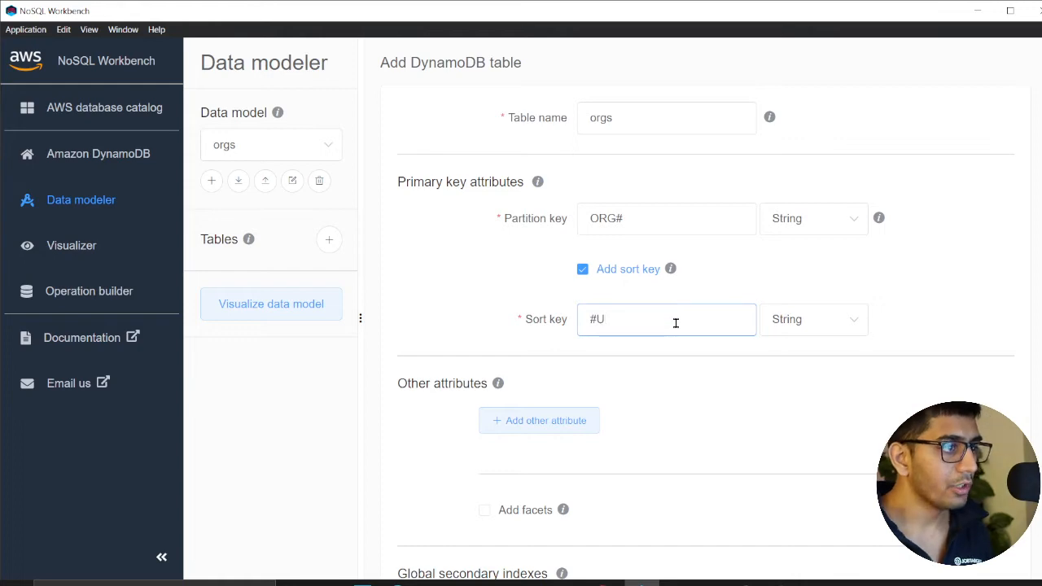
pyautogui.write('USER#')
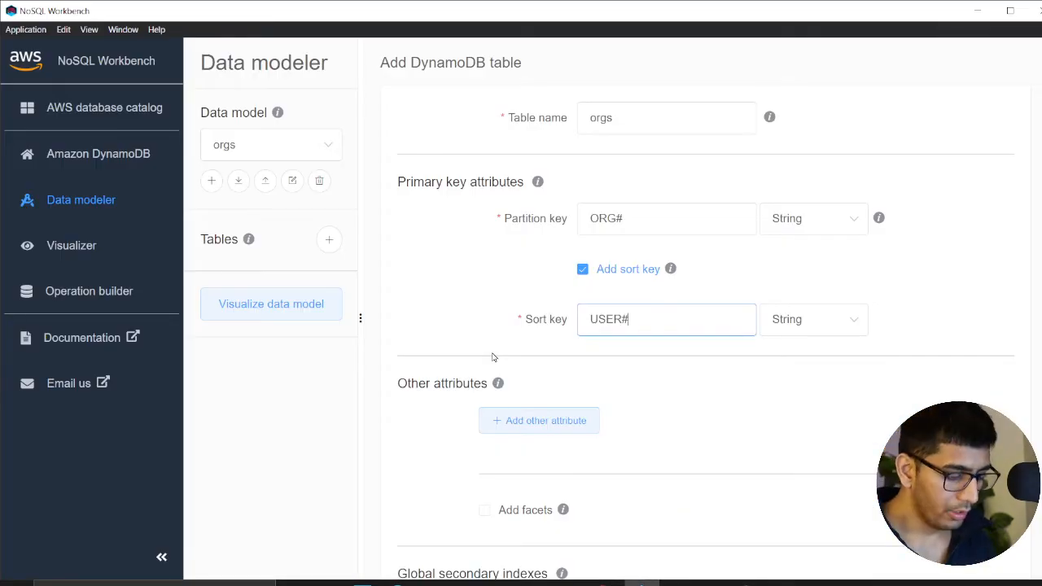
pyautogui.moveTo(587, 345)
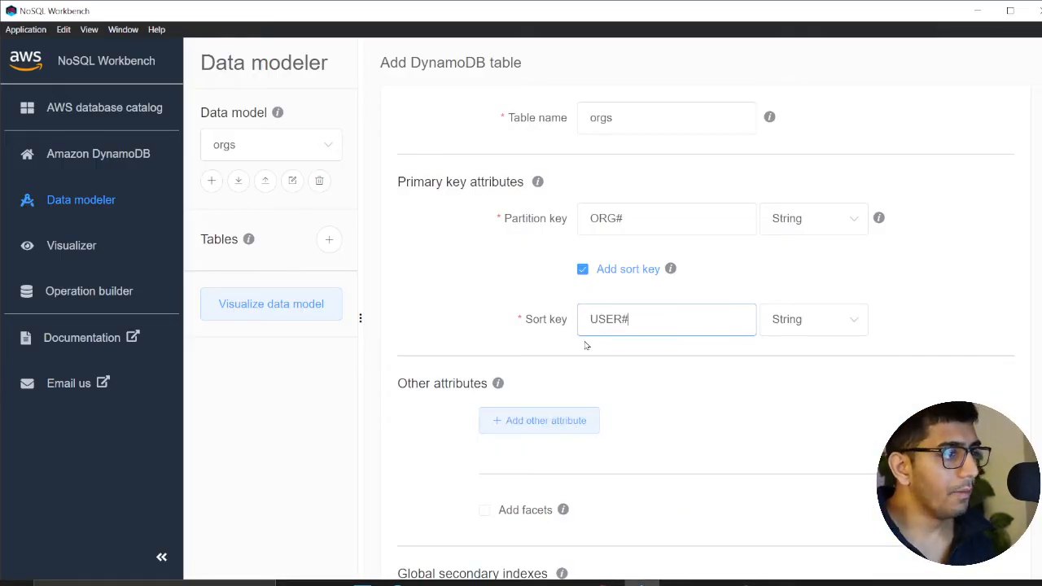
# Step: Add userName# and userType string attributes and move down to save the table
pyautogui.press('alt+tab')
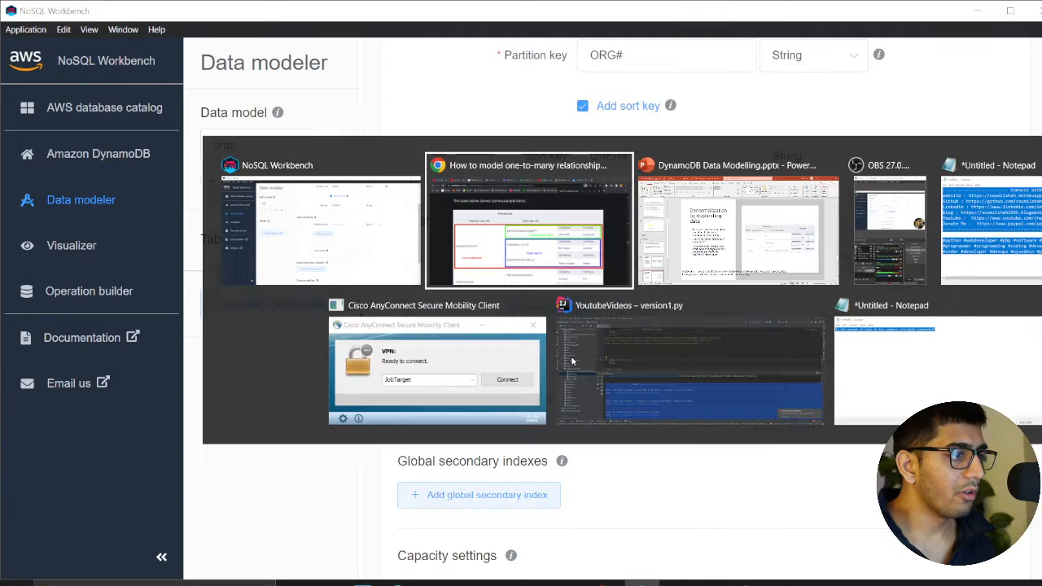
pyautogui.click(528, 220)
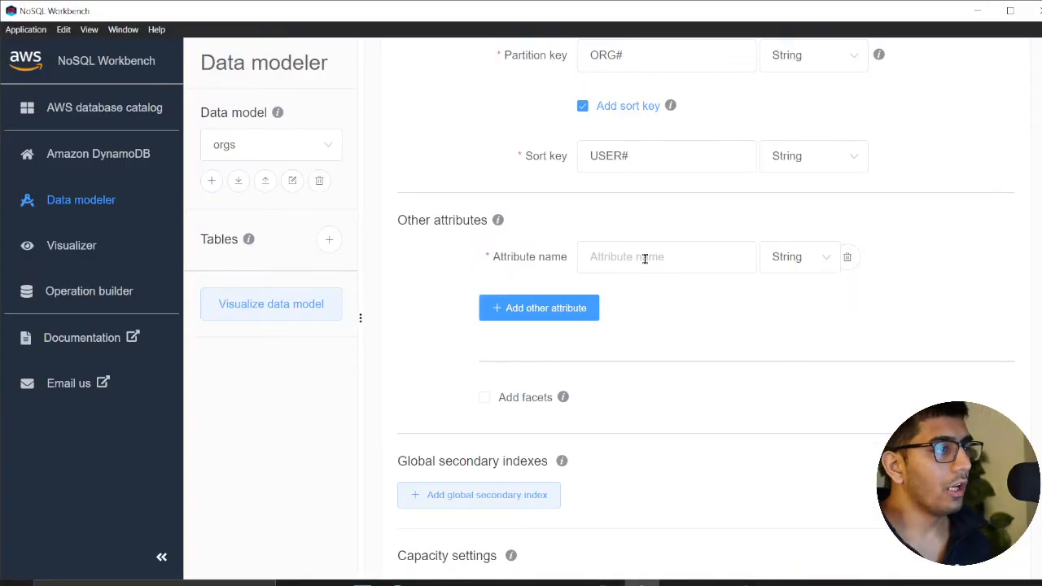
pyautogui.write('userName#')
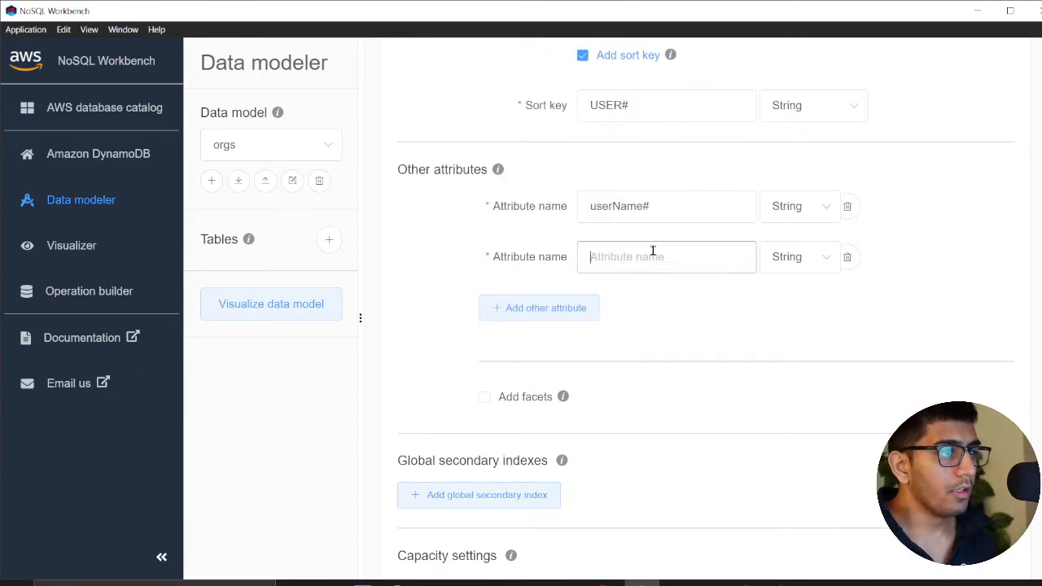
pyautogui.write('use')
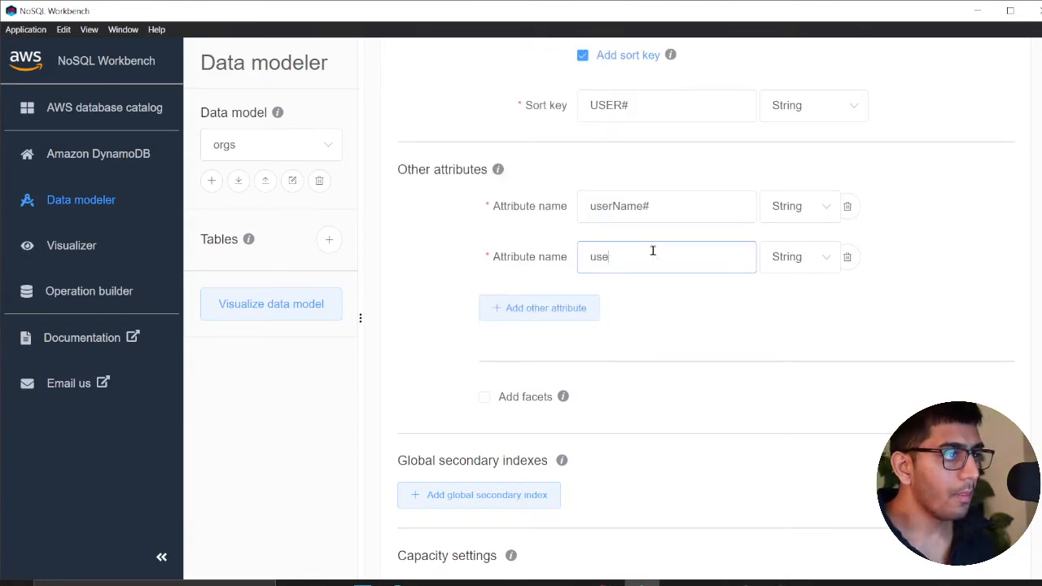
pyautogui.write('rType')
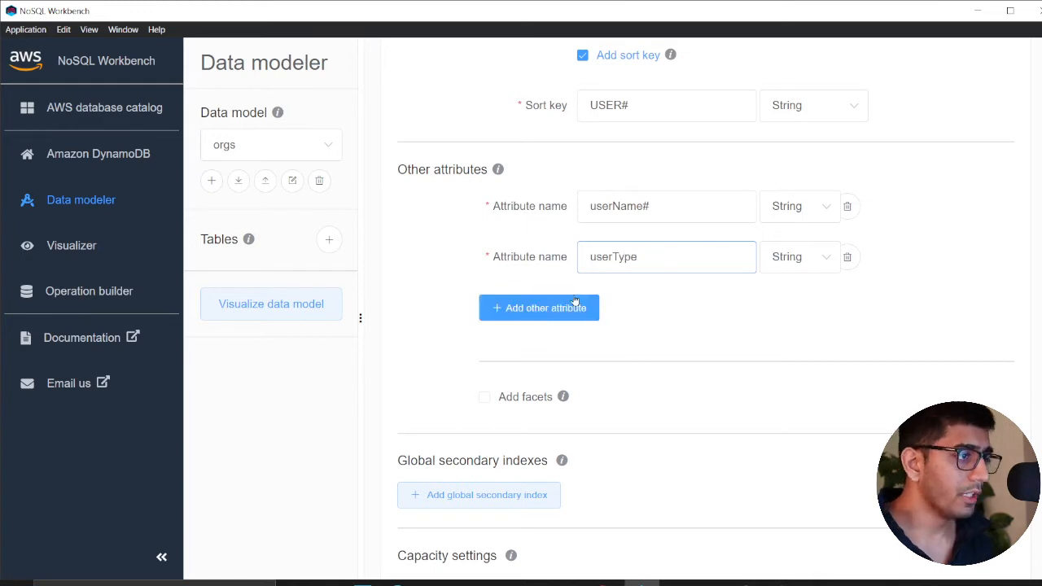
pyautogui.scroll(-3)
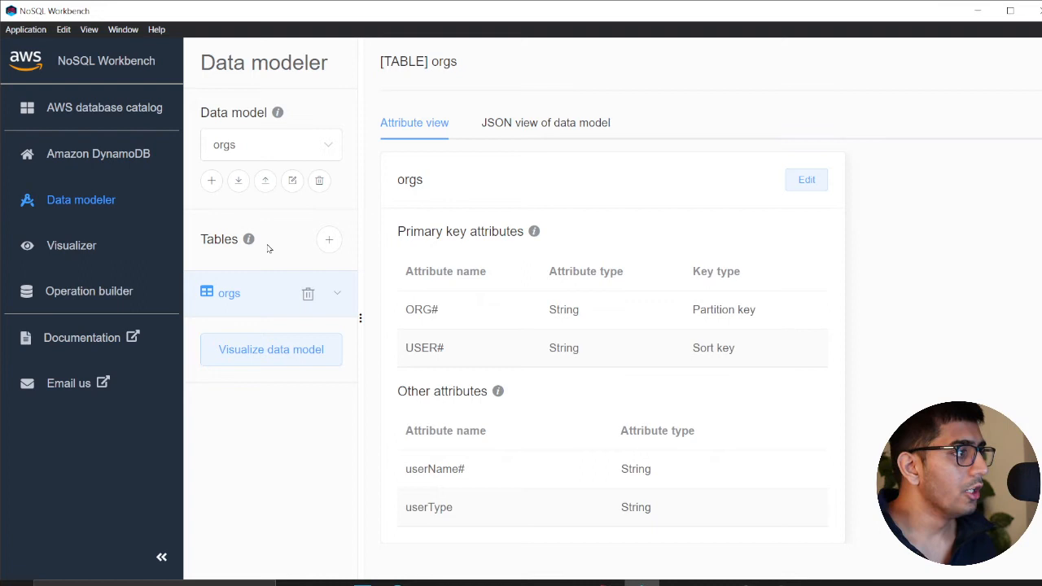
# Step: Show the orgs table in the Visualizer and start adding data to it
pyautogui.click(71, 245)
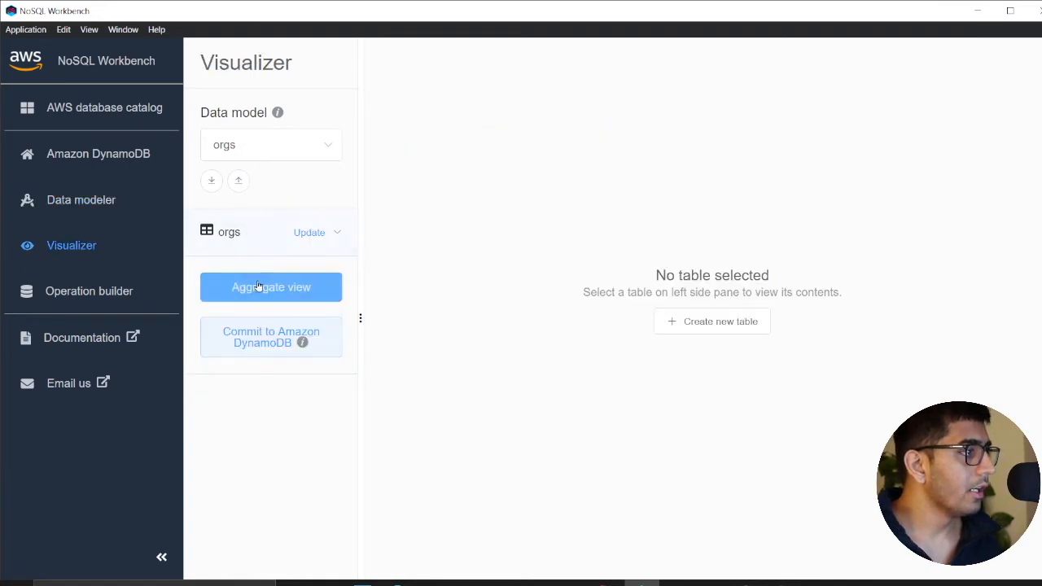
pyautogui.click(228, 231)
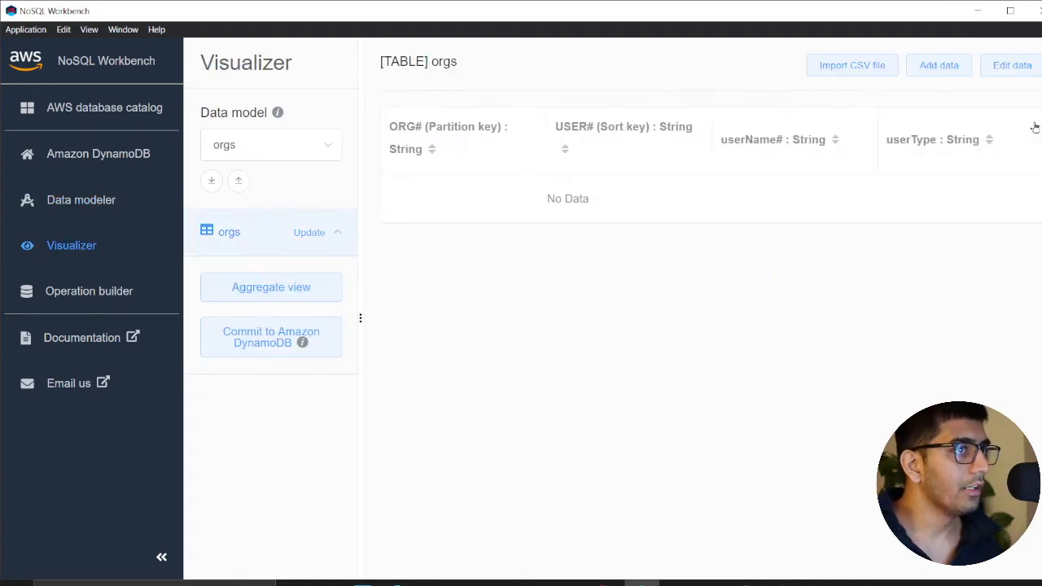
pyautogui.click(938, 65)
pyautogui.write('msft')
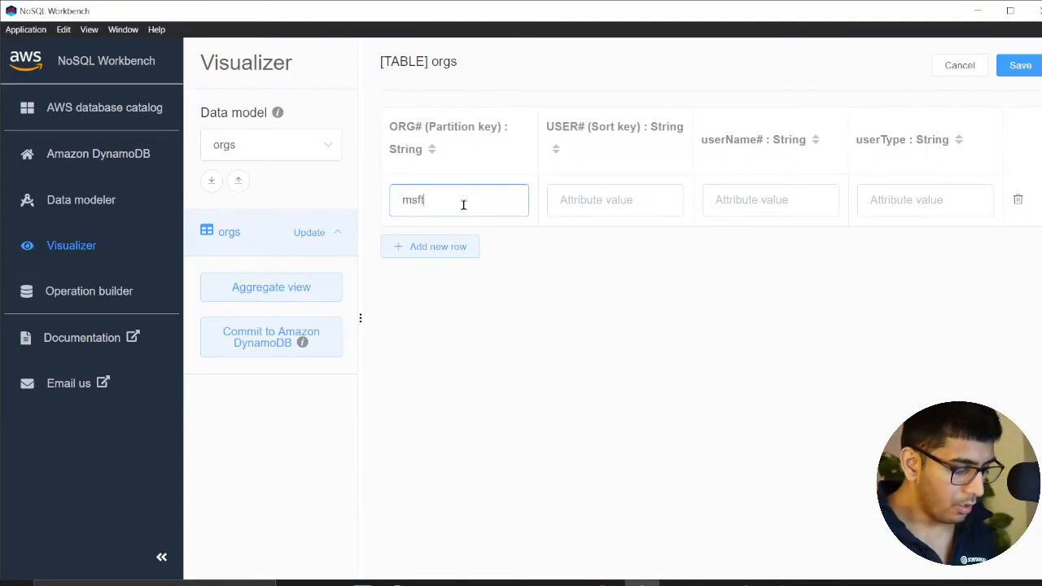
# Step: Save a first row msft, user#billgate, bill, member and begin a second one
pyautogui.click(616, 199)
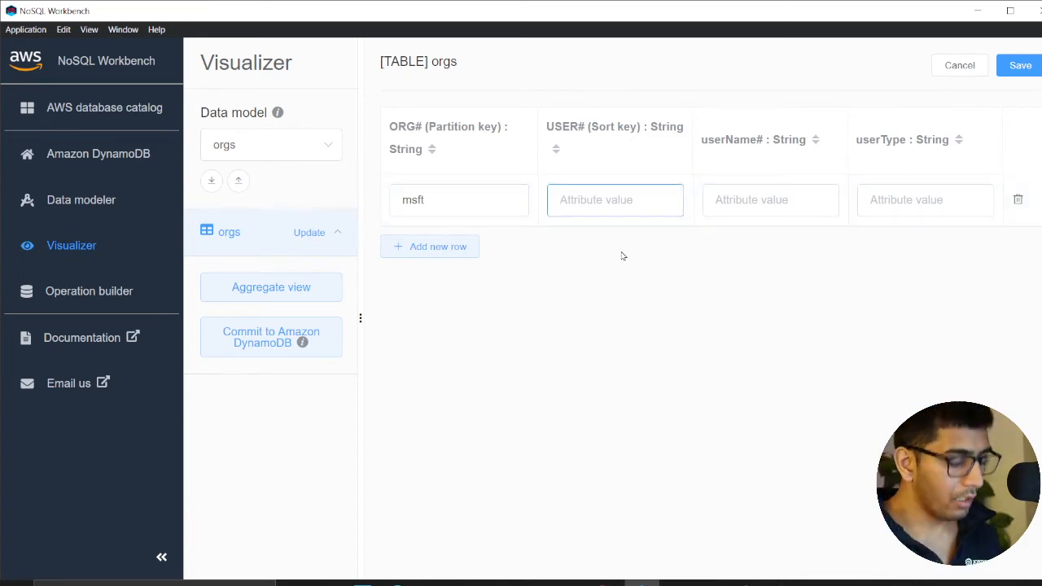
pyautogui.write('user#')
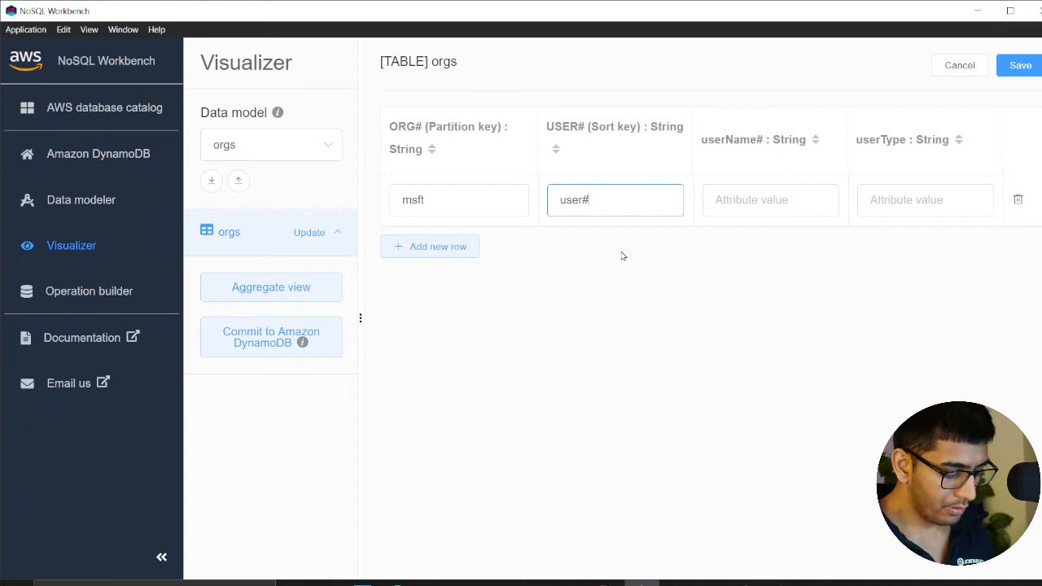
pyautogui.write('billgate')
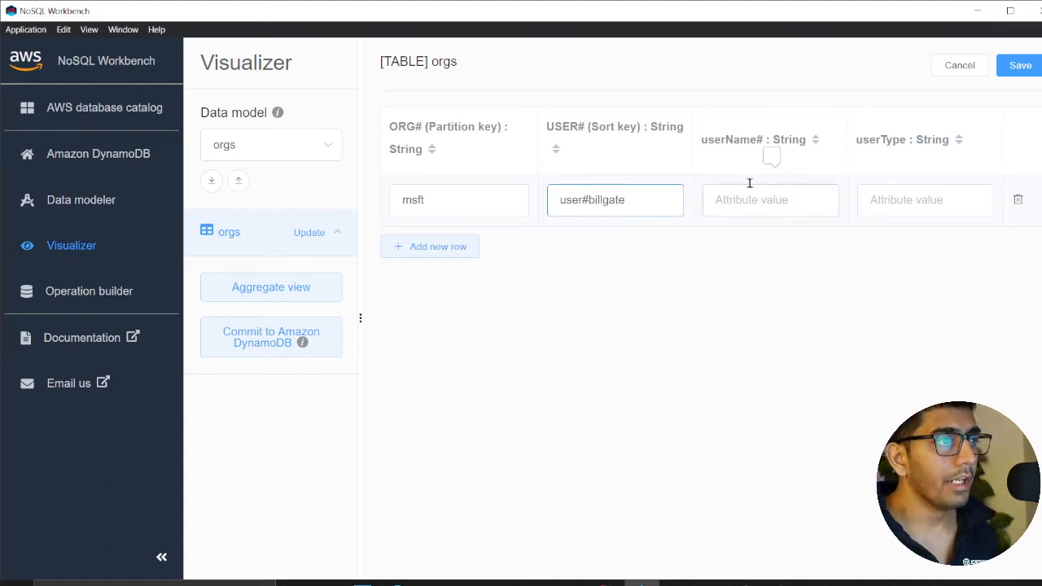
pyautogui.click(769, 199)
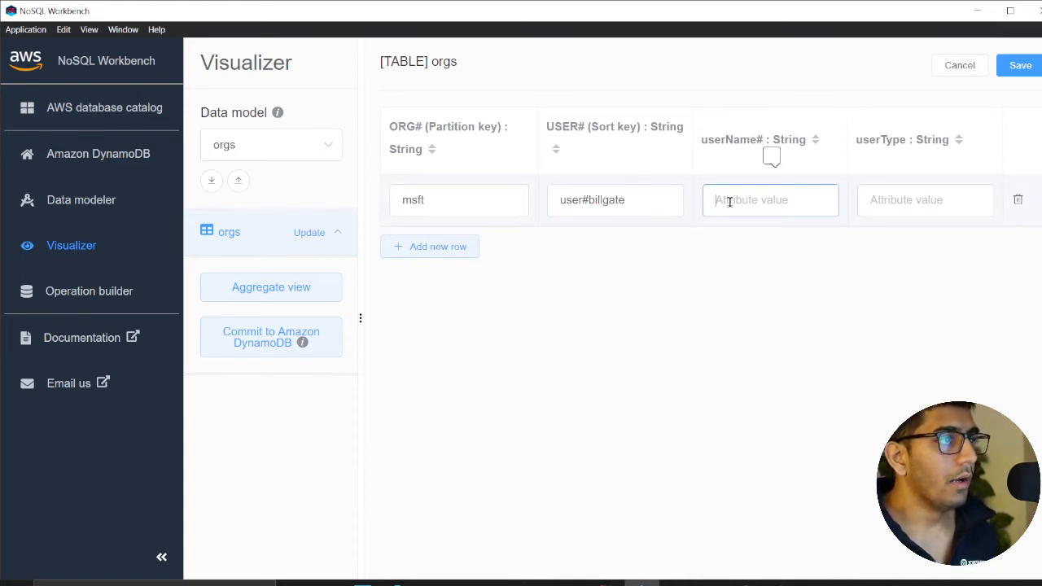
pyautogui.moveTo(752, 198)
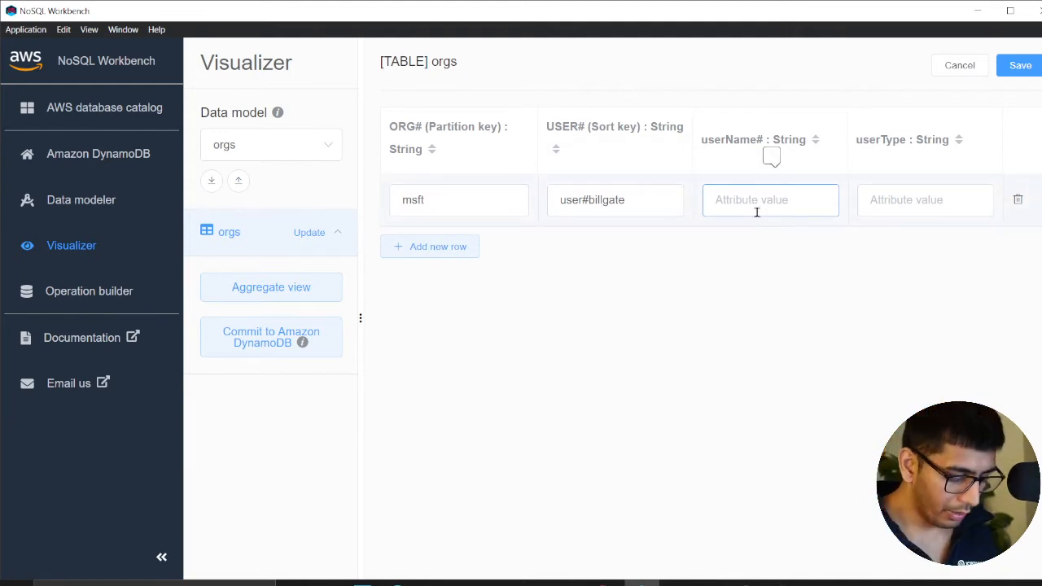
pyautogui.write('bill')
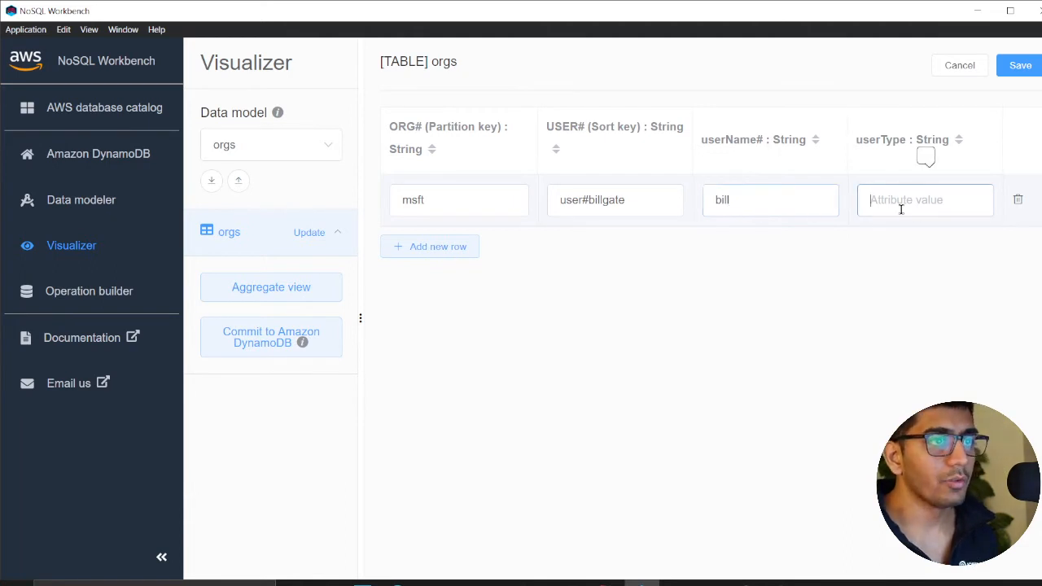
pyautogui.write('member')
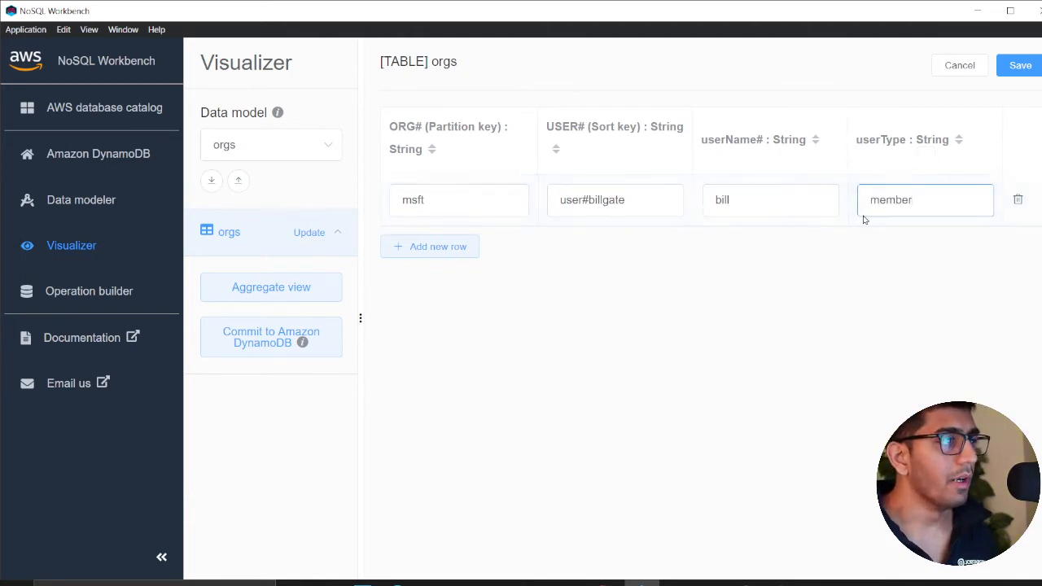
pyautogui.click(1020, 65)
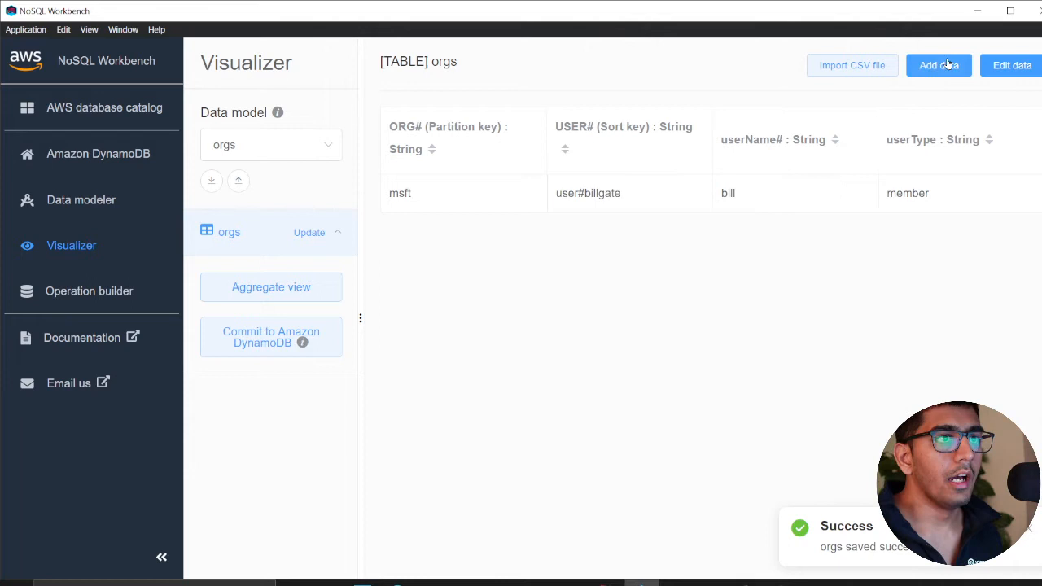
pyautogui.click(938, 65)
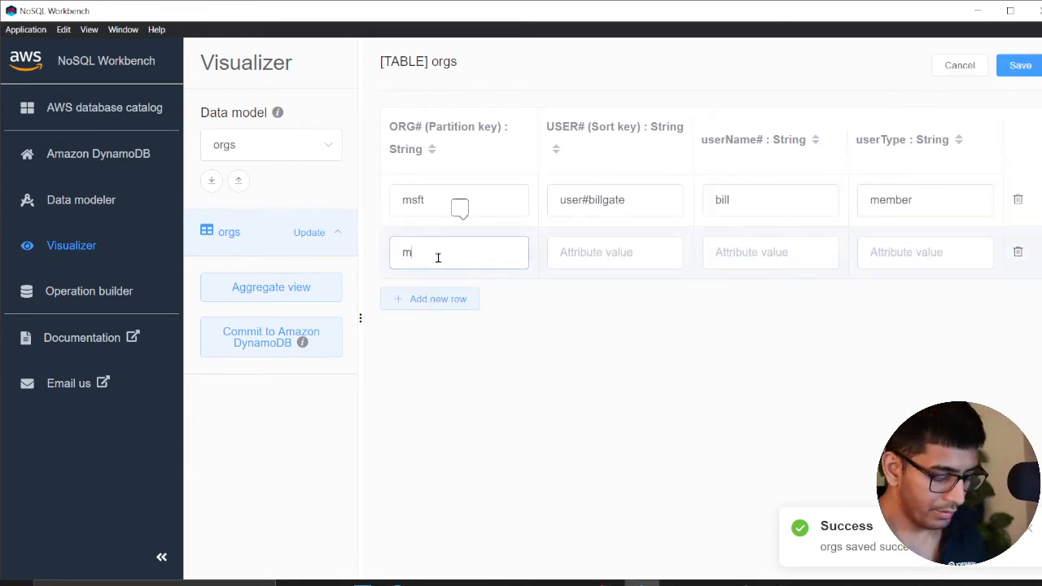
# Step: Fill the second row msft, user#soumil, scientist, abc and save the table edits
pyautogui.press('Backspace')
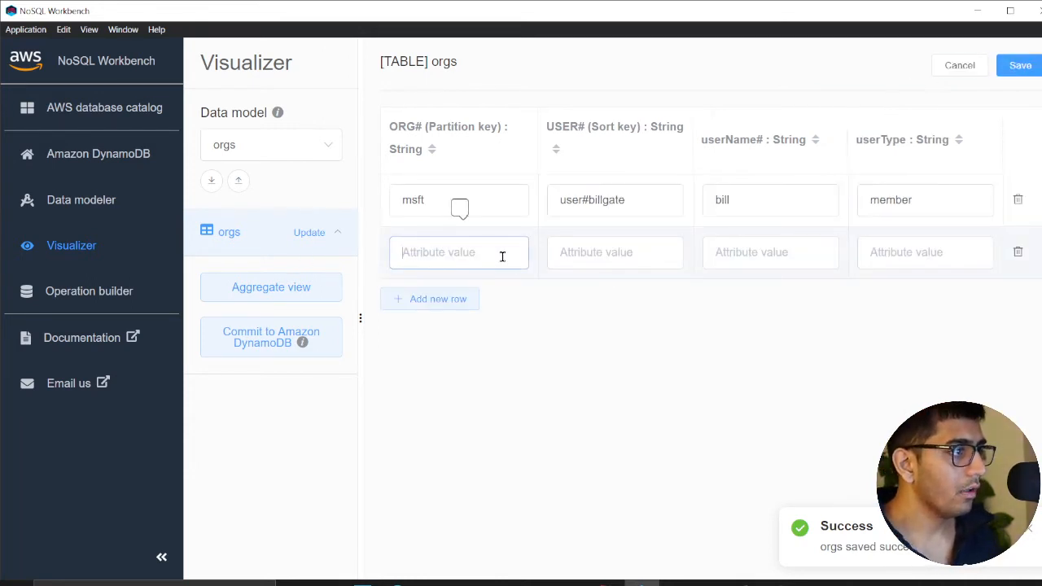
pyautogui.write('msft')
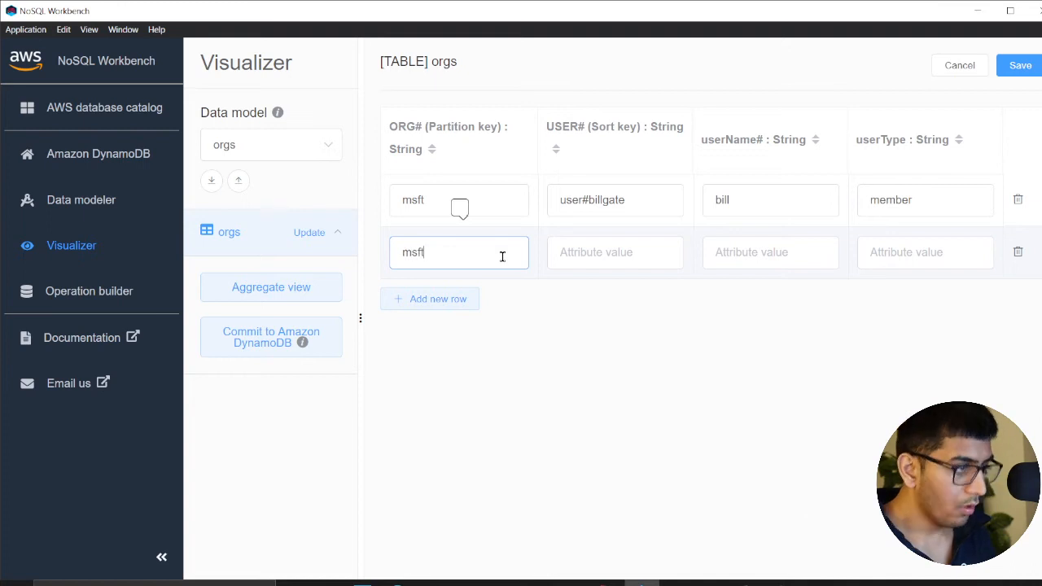
pyautogui.write('user')
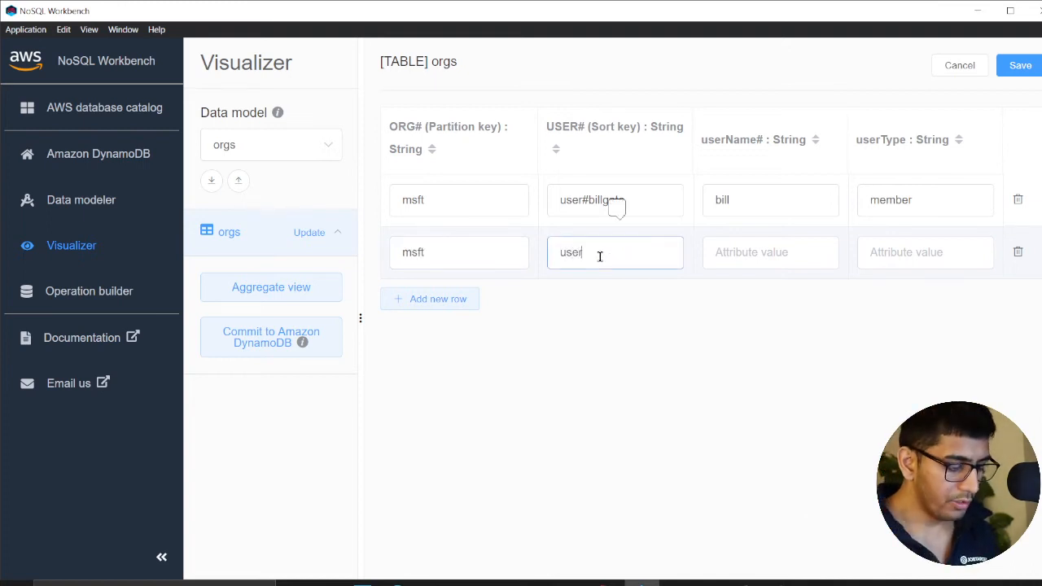
pyautogui.write('#soum')
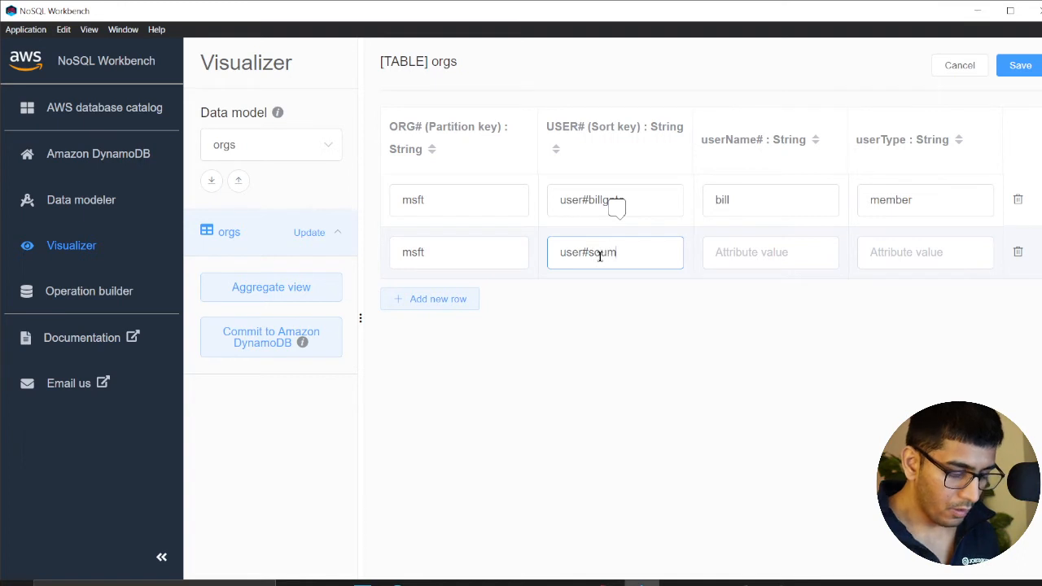
pyautogui.write('sam')
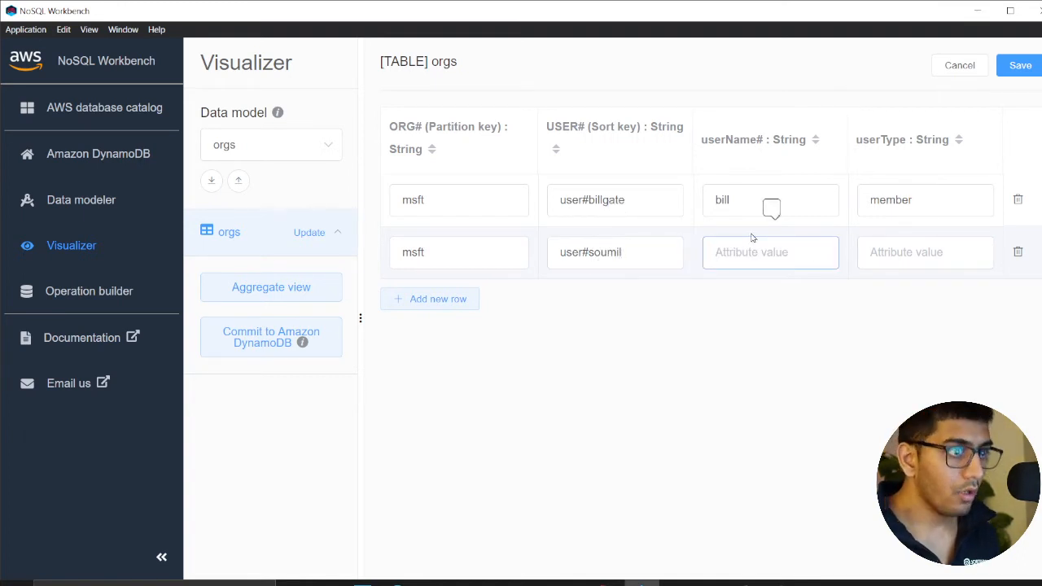
pyautogui.write('scien')
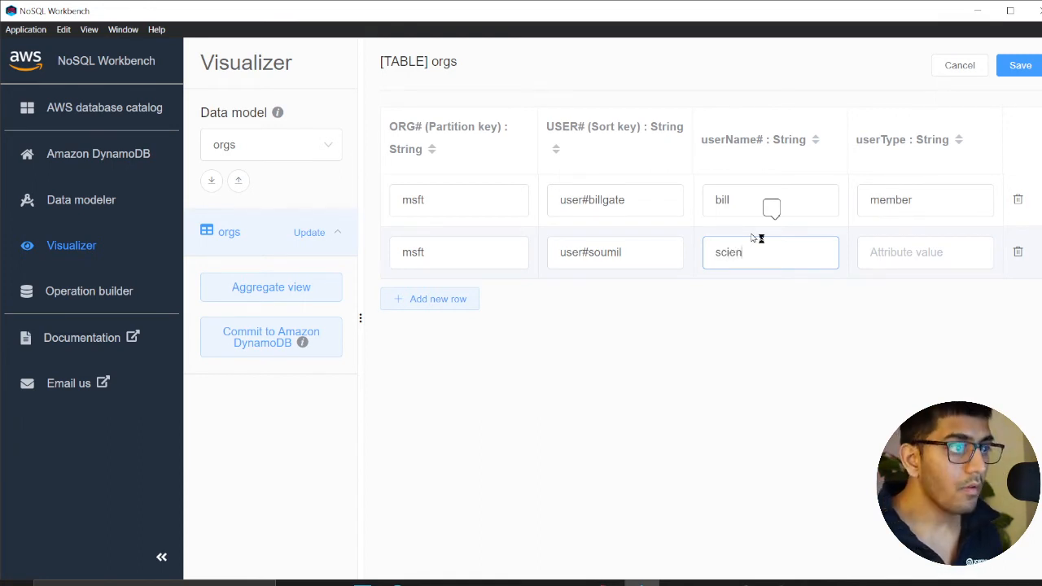
pyautogui.press('Backspace')
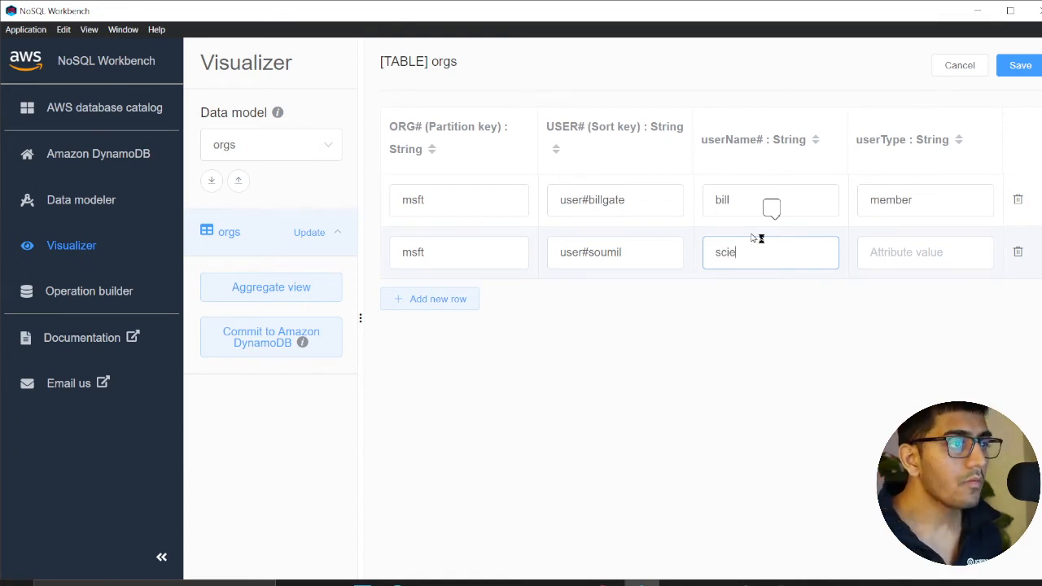
pyautogui.write('ntist')
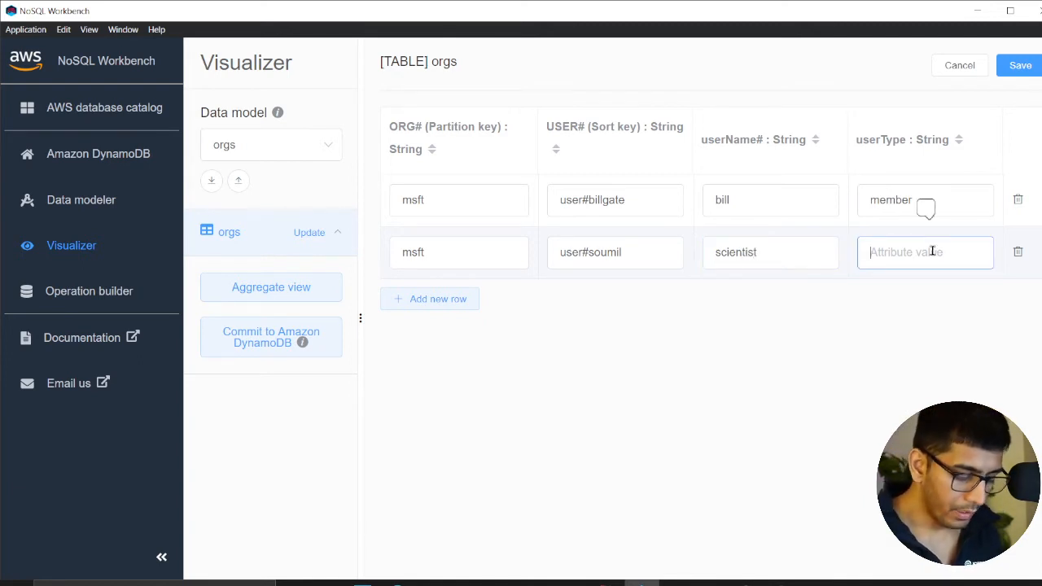
pyautogui.click(1020, 66)
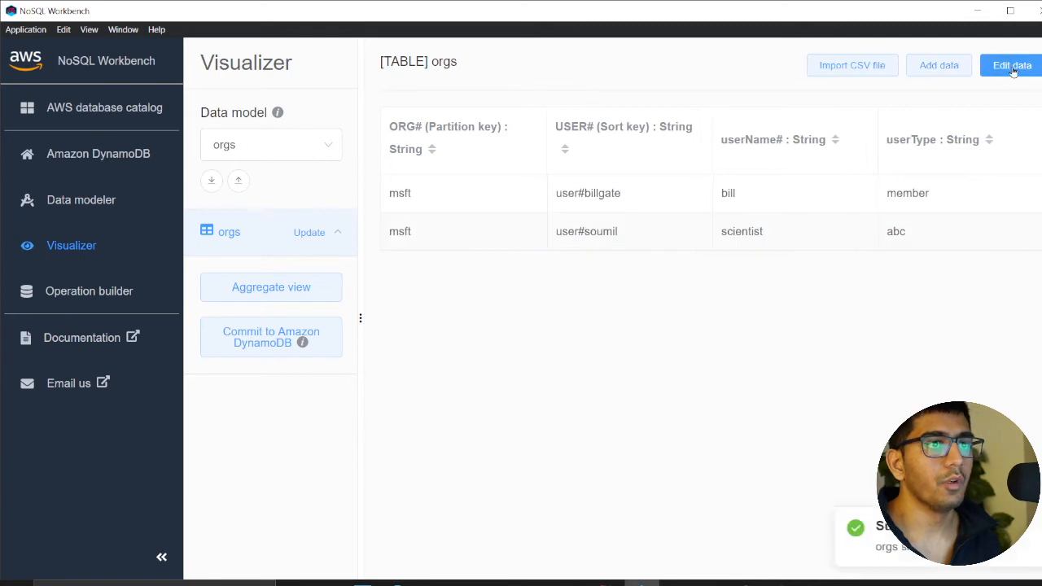
# Step: Show the orgs table in Aggregate view with both msft user items under one partition
pyautogui.click(271, 287)
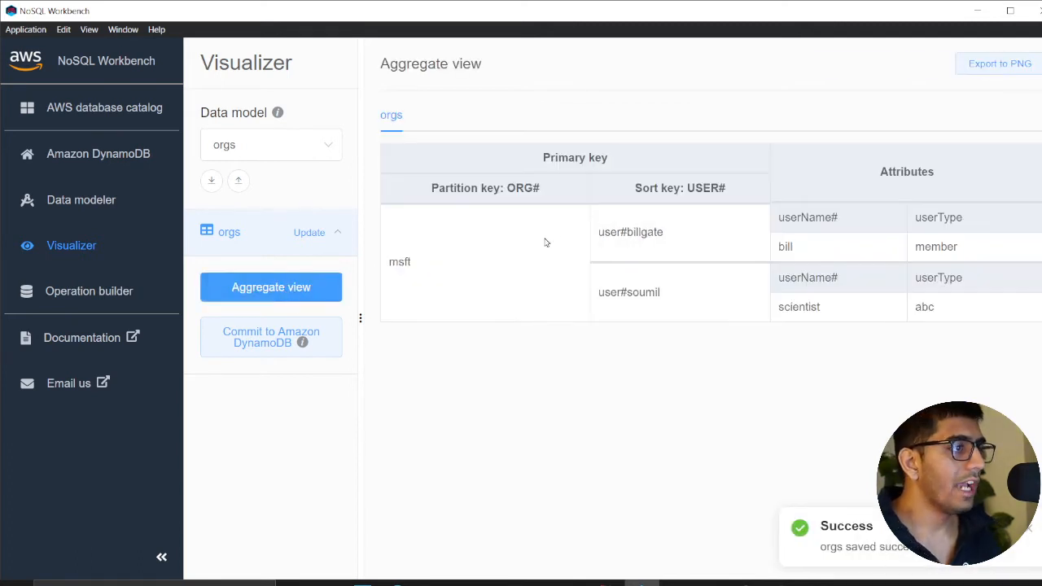
pyautogui.moveTo(456, 257)
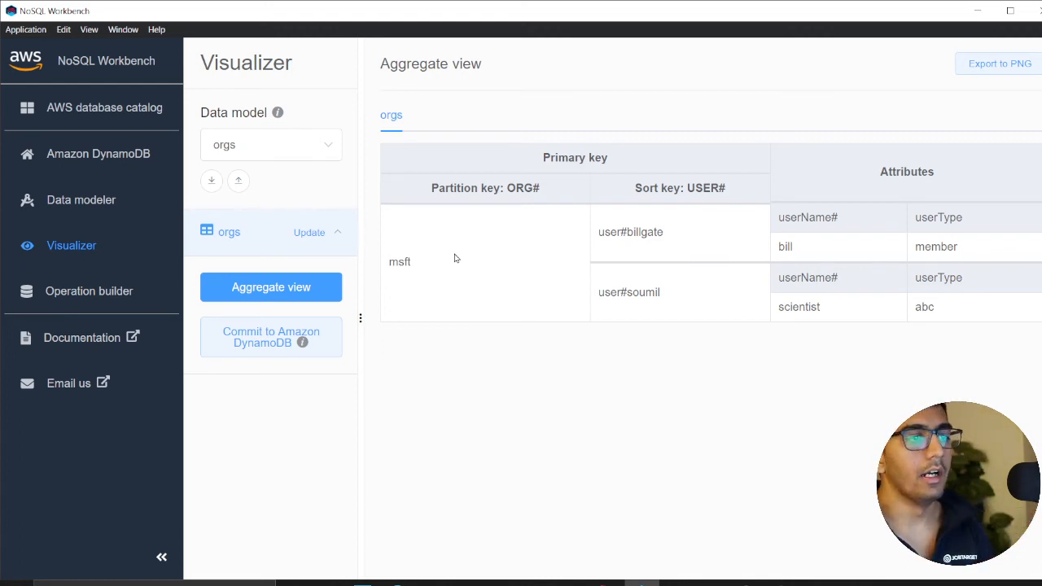
pyautogui.press('alt+tab')
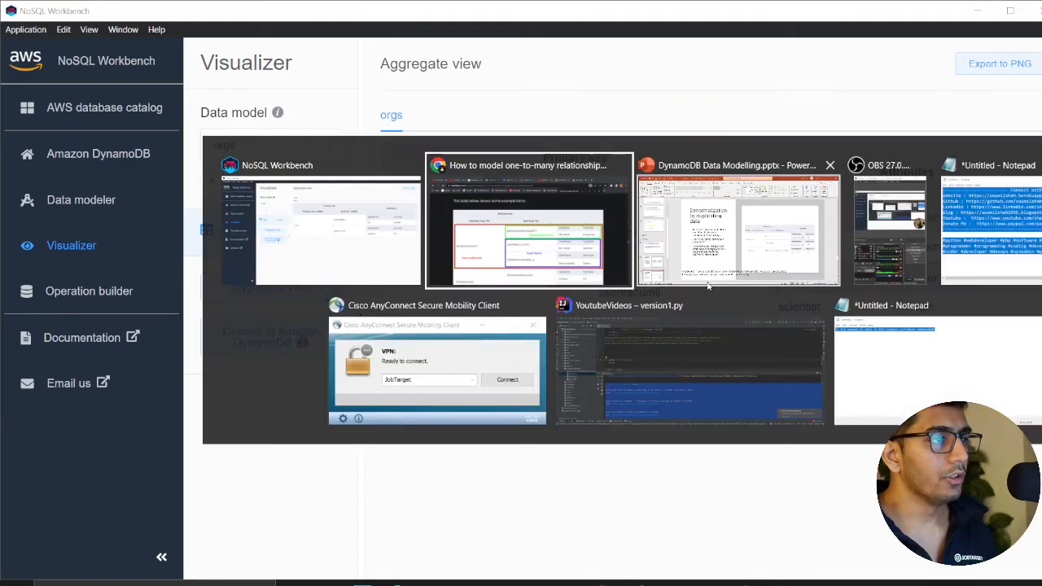
# Step: Back in the blog post, highlight the second access pattern title and scroll through the access patterns and pre-joining explanation
pyautogui.click(527, 220)
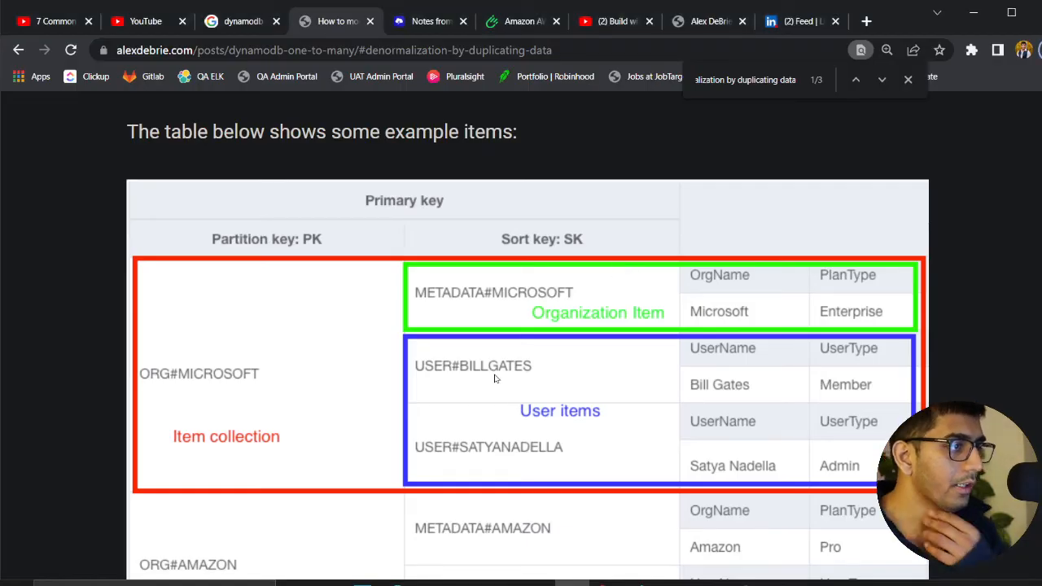
pyautogui.scroll(-3)
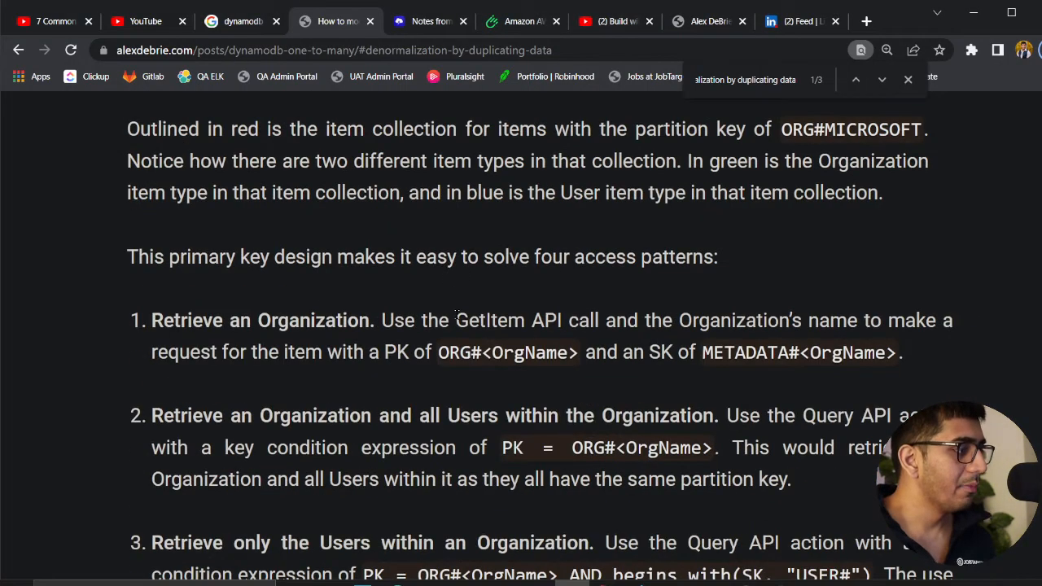
pyautogui.moveTo(150, 323)
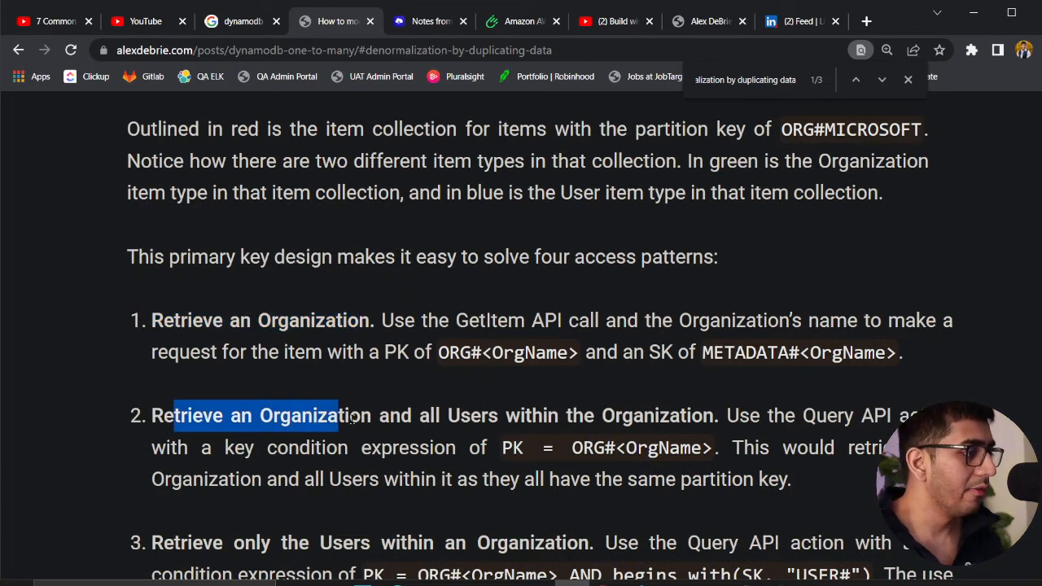
pyautogui.moveTo(335, 415); pyautogui.dragTo(713, 416)
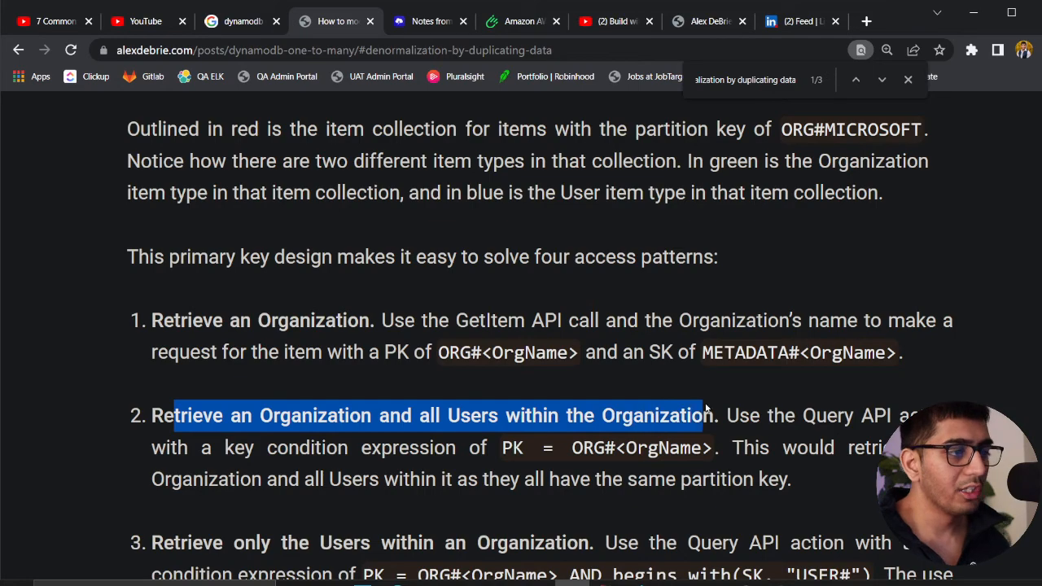
pyautogui.scroll(-3)
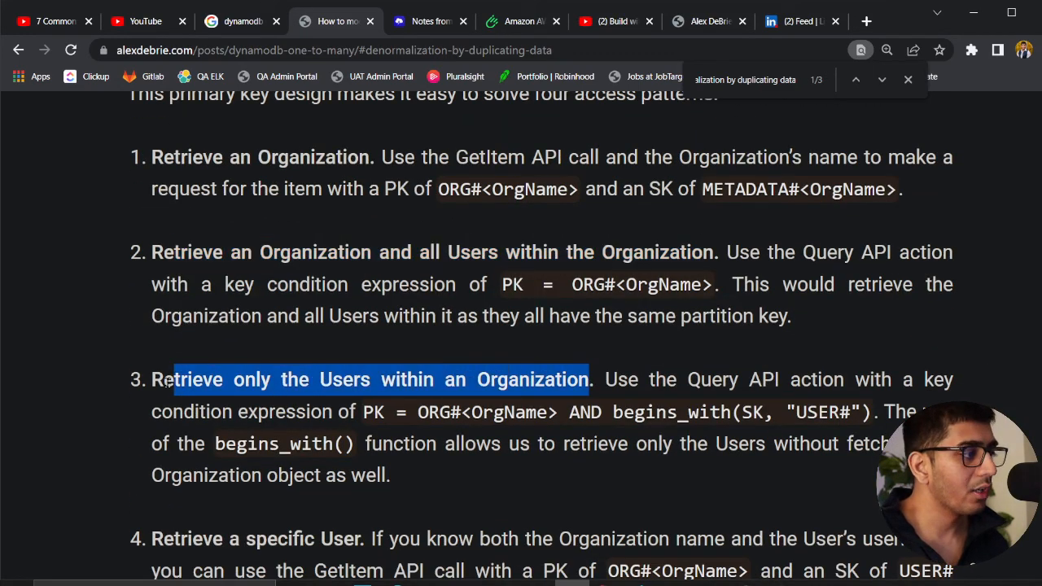
pyautogui.scroll(-3)
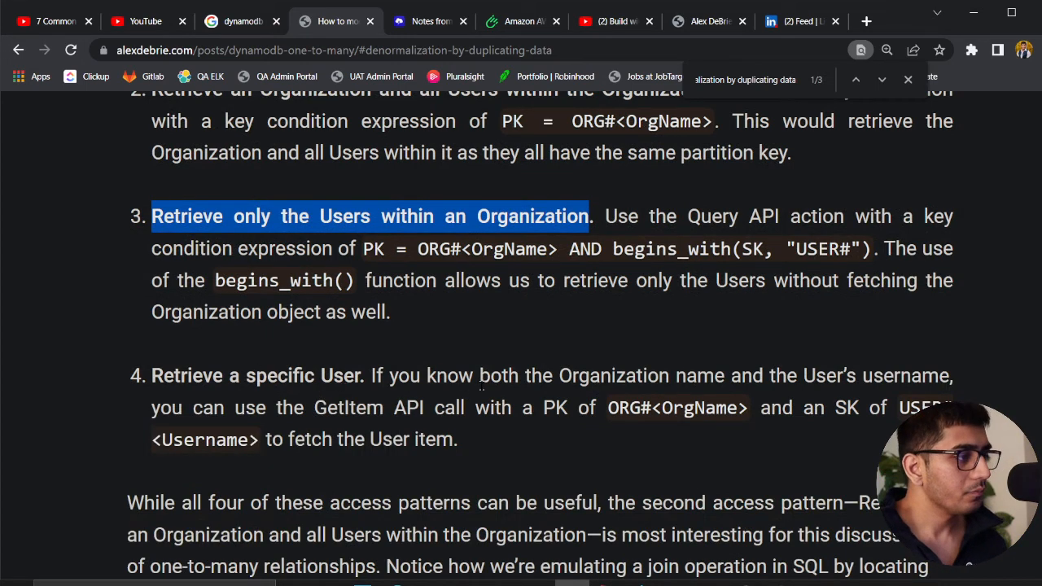
pyautogui.scroll(-3)
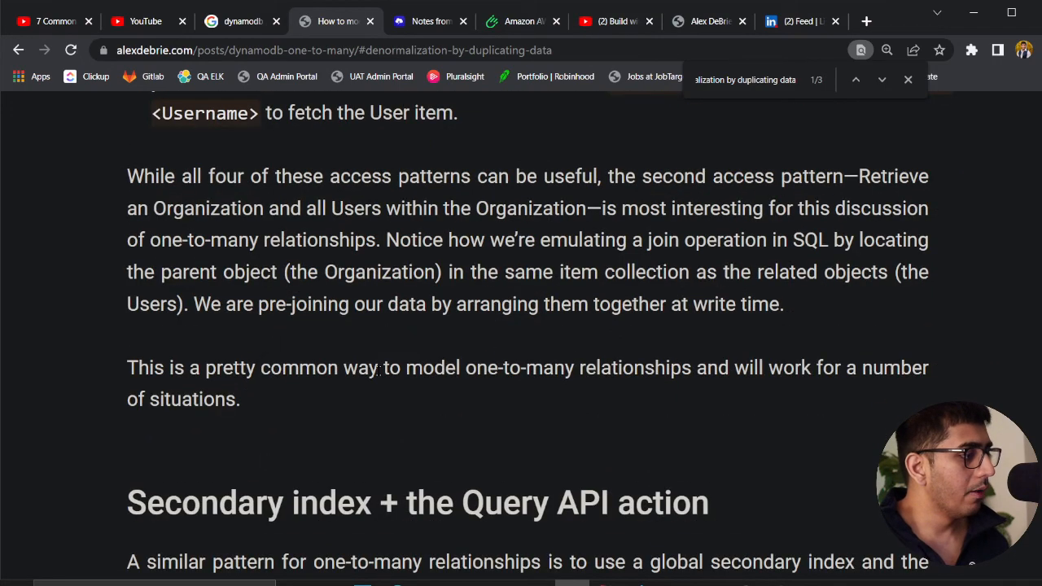
pyautogui.moveTo(449, 395)
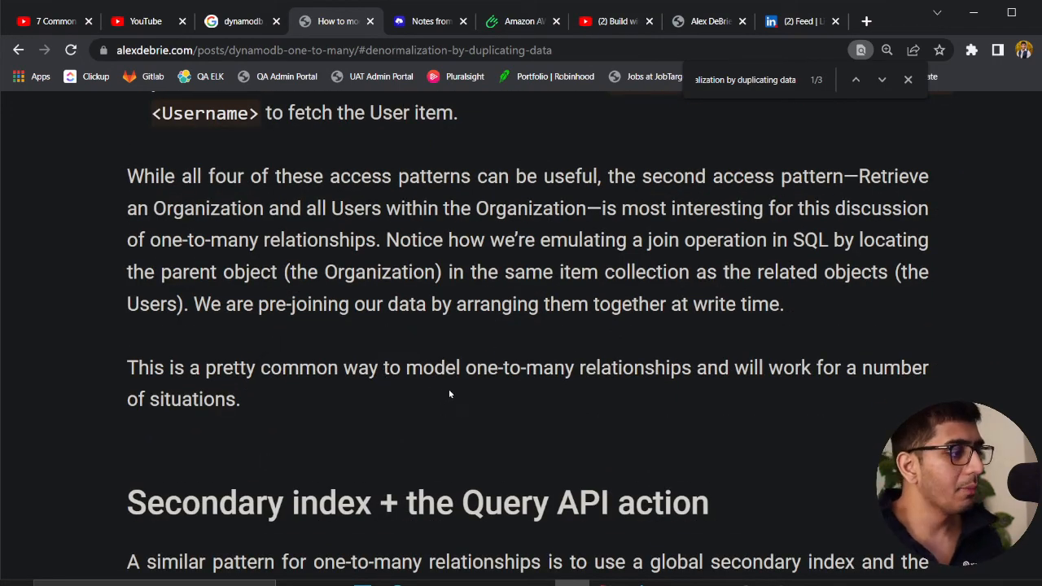
pyautogui.scroll(3)
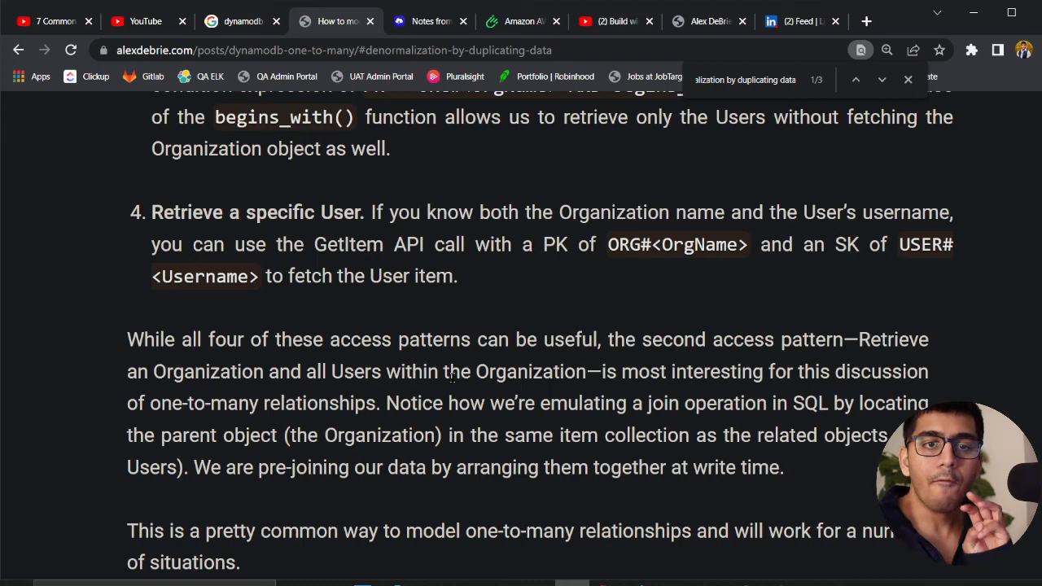
pyautogui.scroll(-3)
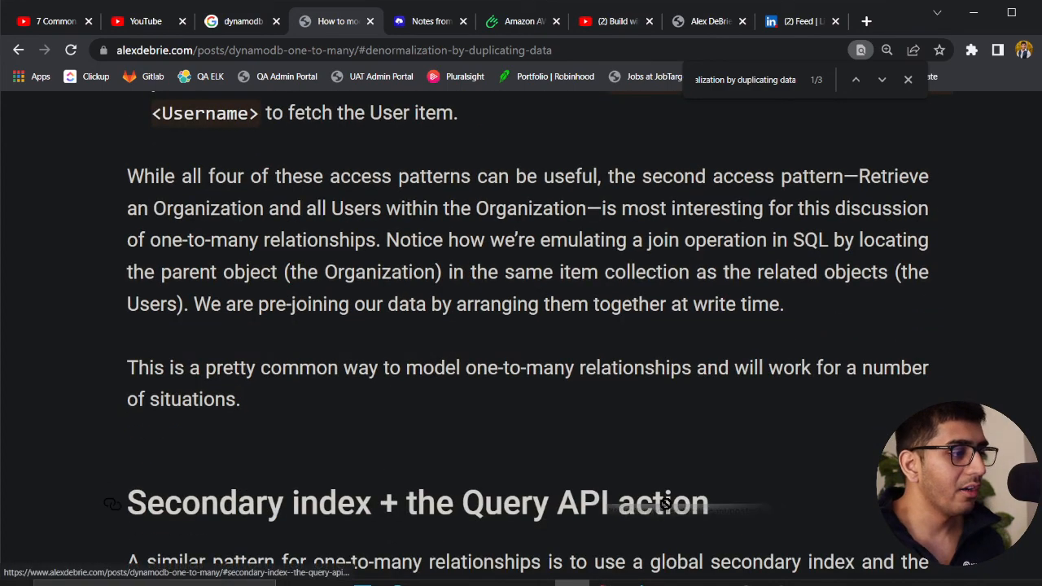
pyautogui.scroll(3)
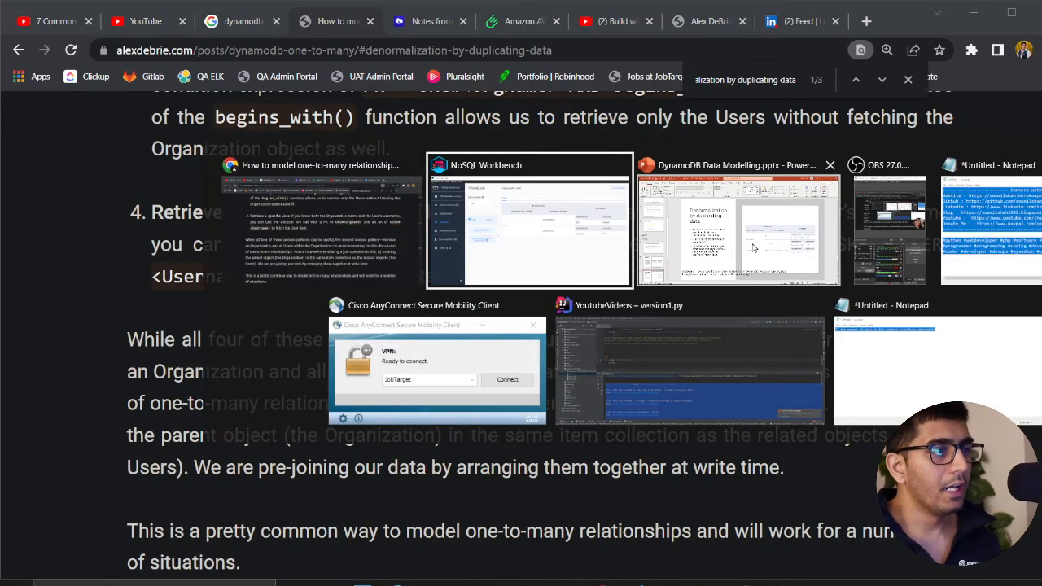
# Step: Switch to the presentation and go via the introduction slide to the five one-to-many strategies slide
pyautogui.click(736, 228)
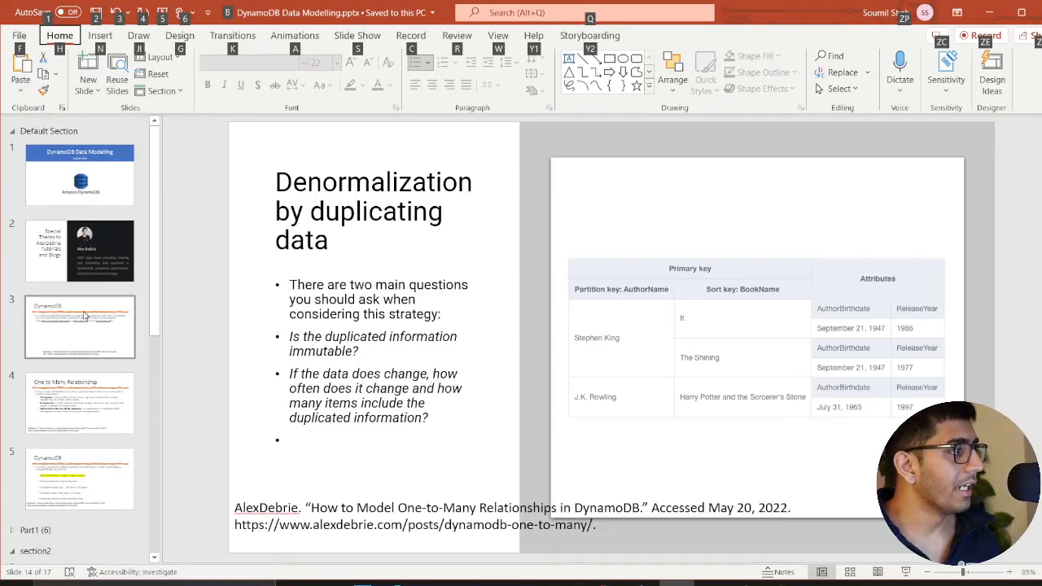
pyautogui.click(80, 327)
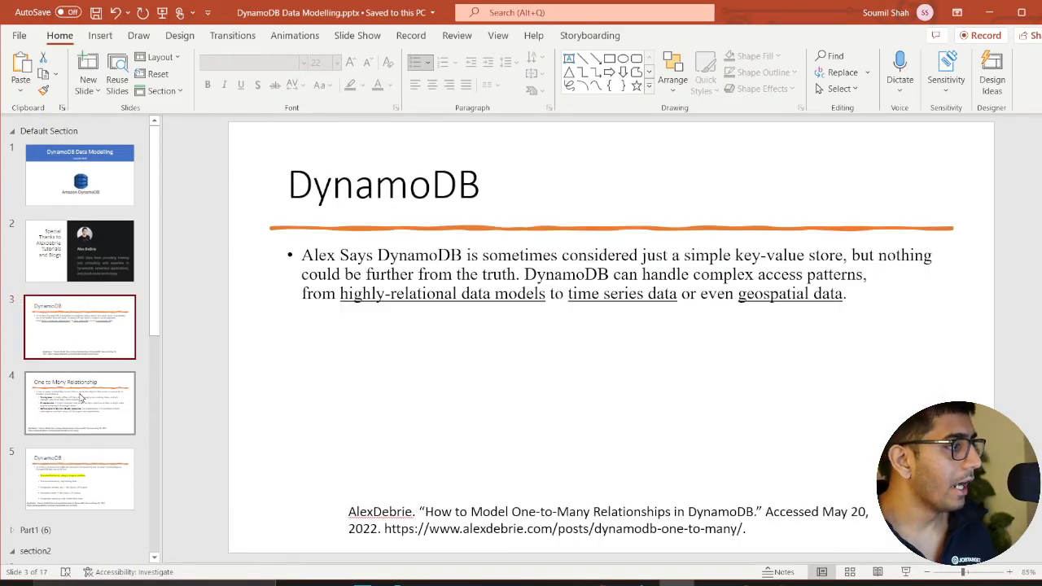
pyautogui.click(80, 479)
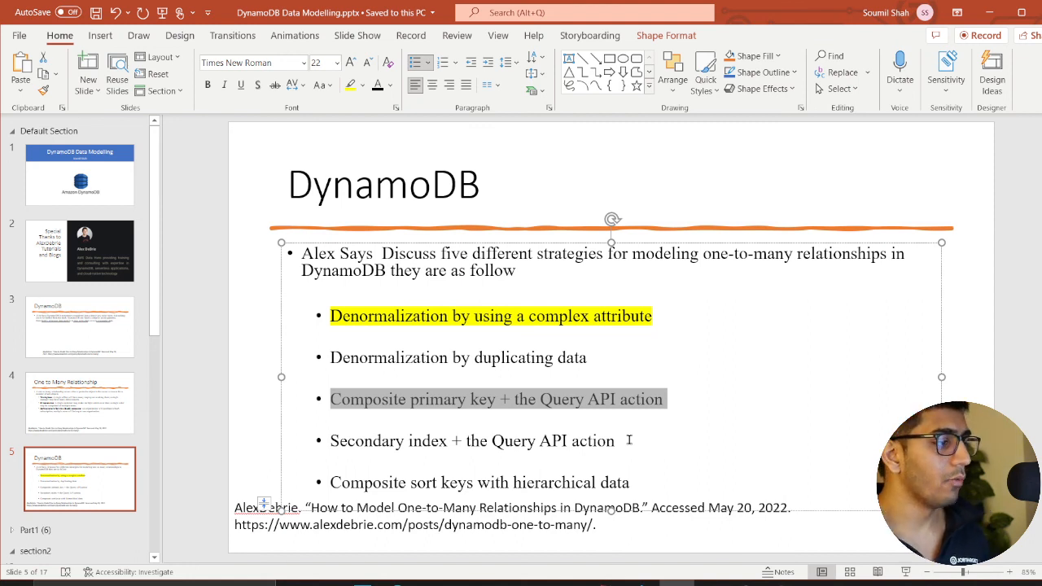
pyautogui.press('alt')
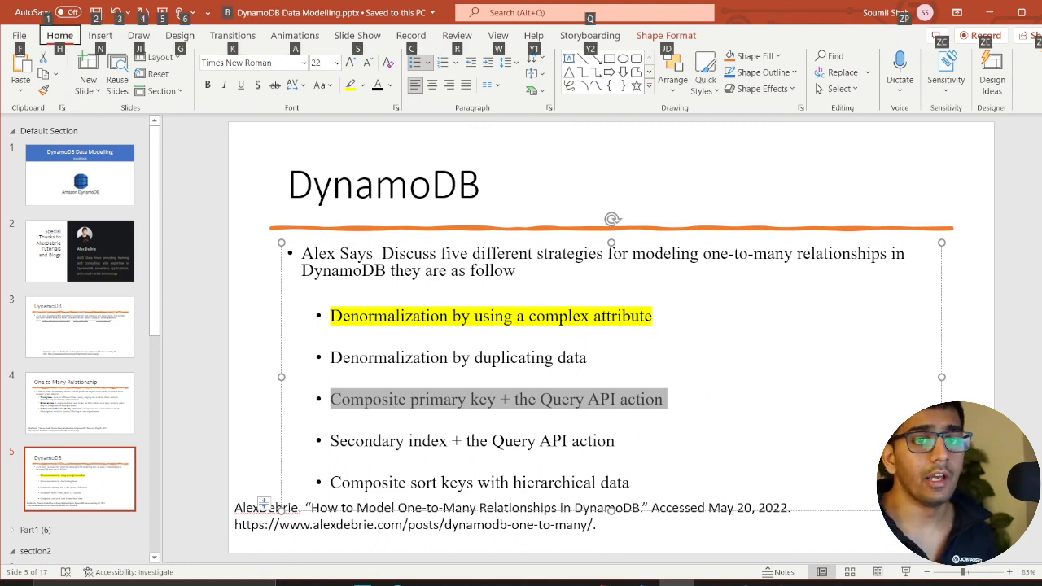